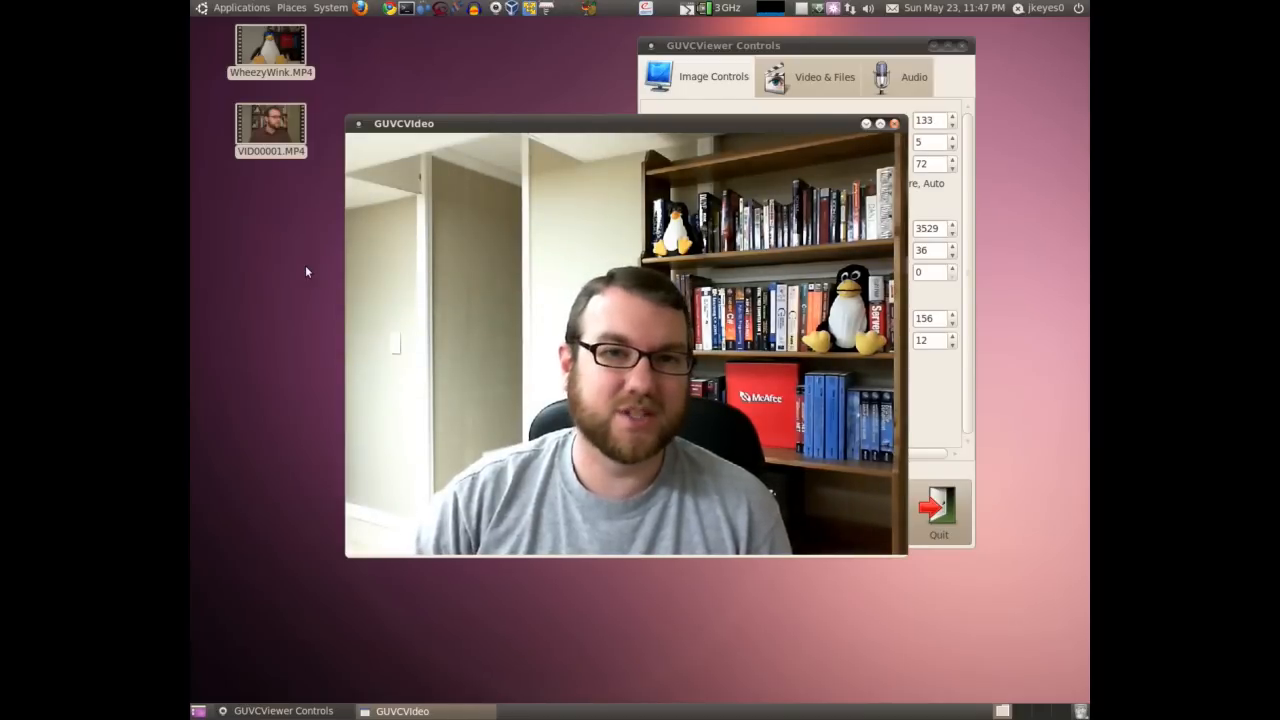
- Add a Gain audio effect to the penguin clip at 250 and preview it in the Project Monitor
{"action": "left_click", "coordinate": [936, 510]}
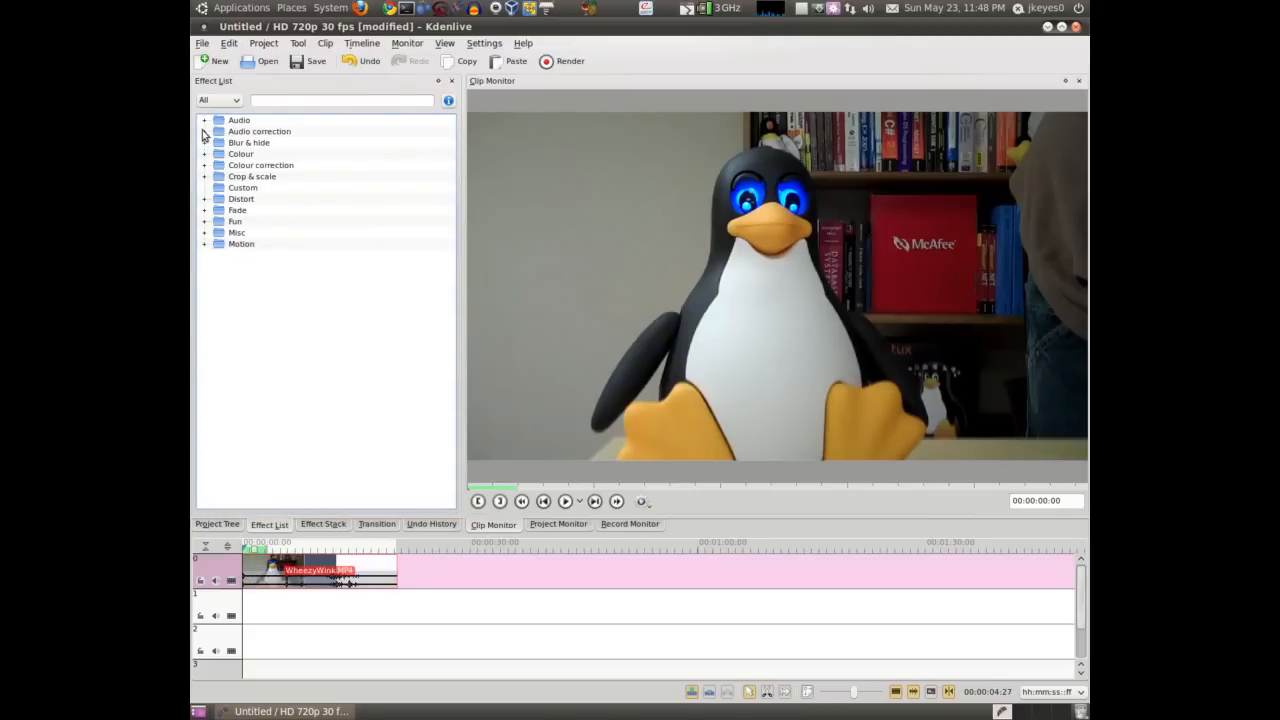
{"action": "left_click", "coordinate": [204, 120]}
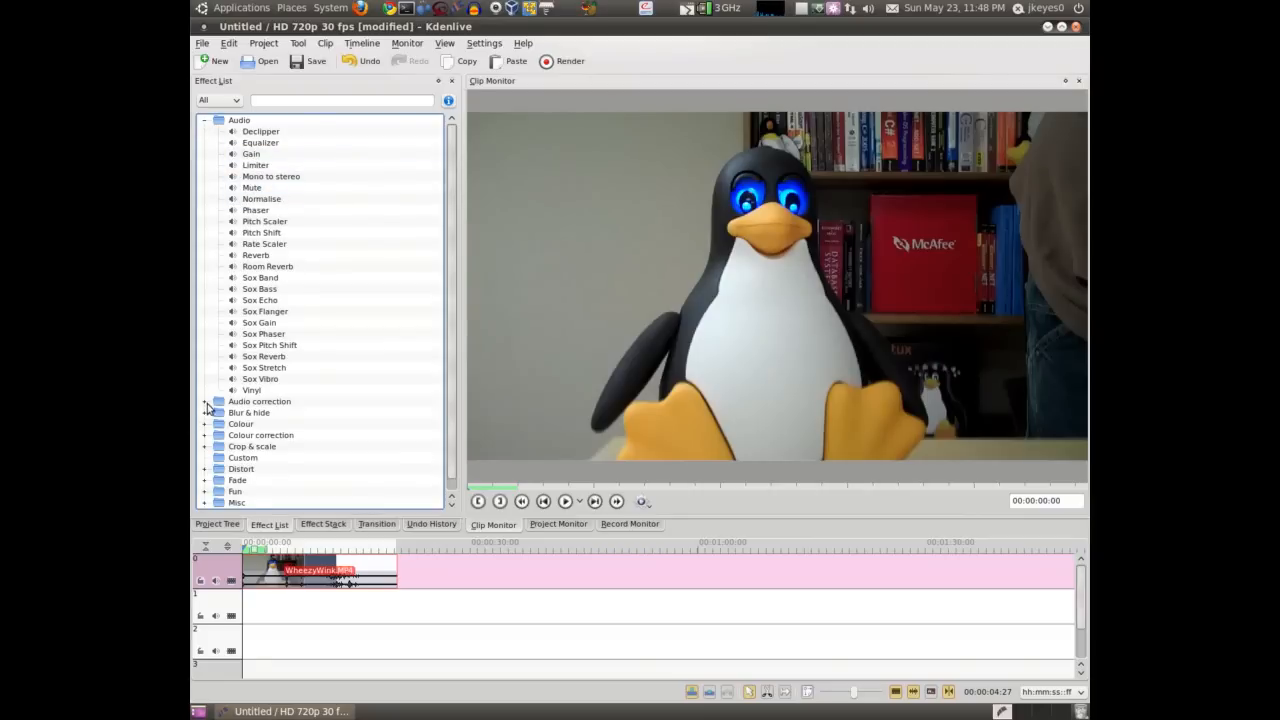
{"action": "left_click", "coordinate": [204, 400]}
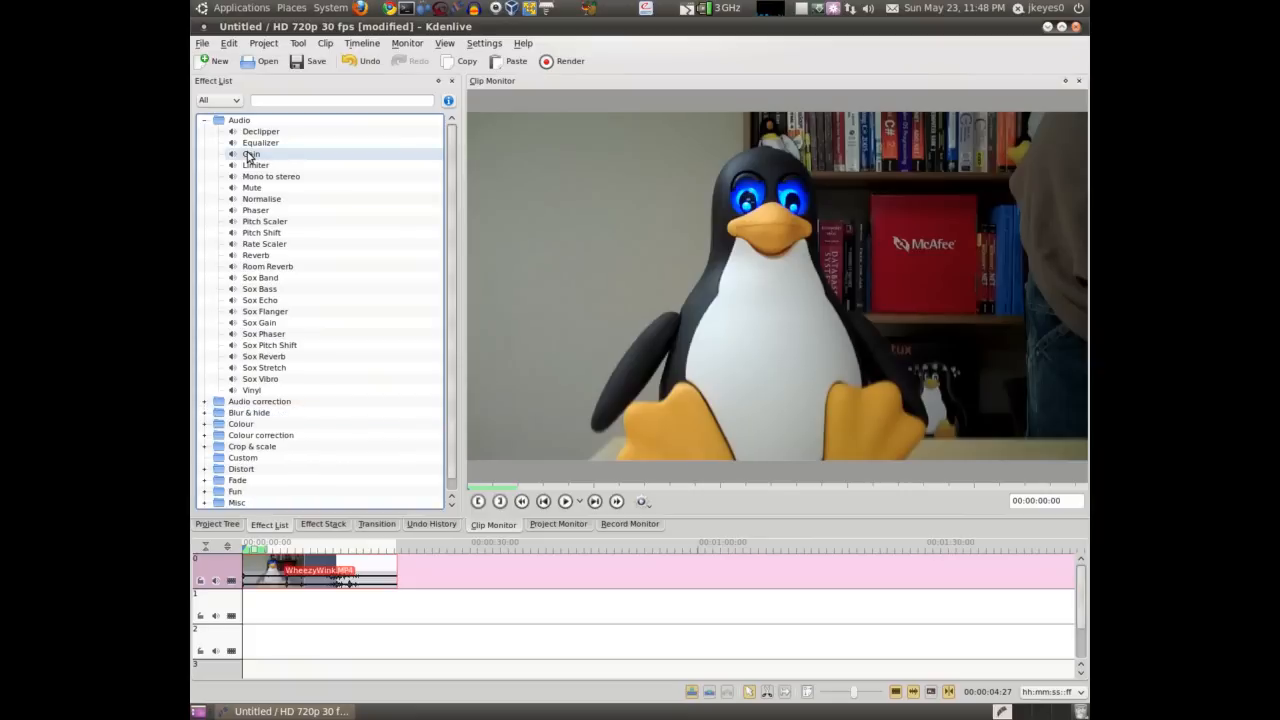
{"action": "left_click", "coordinate": [250, 154]}
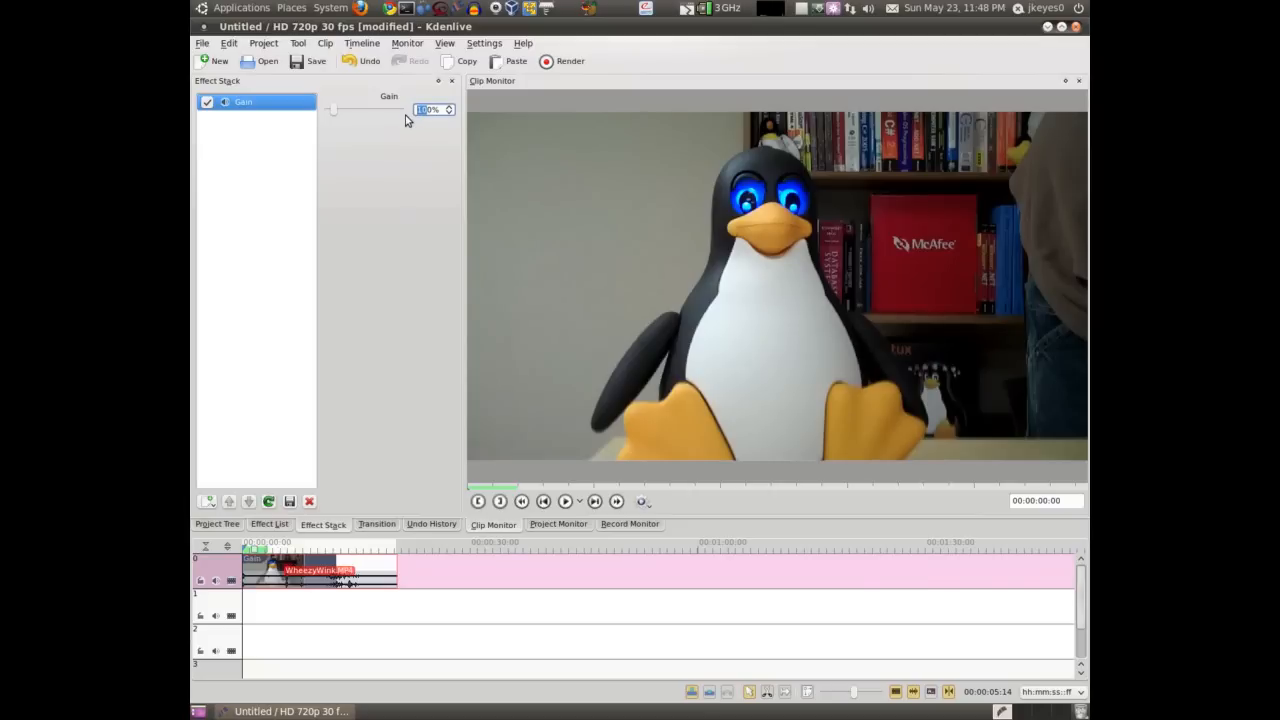
{"action": "type", "text": "250"}
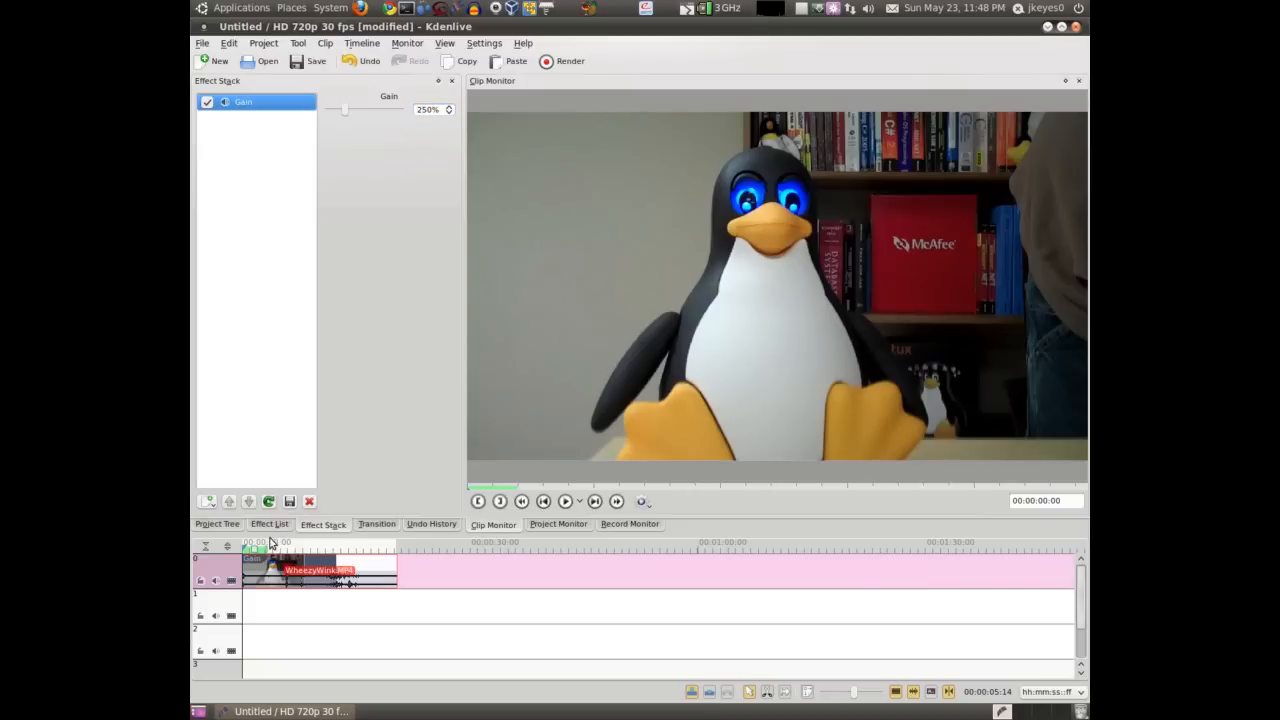
{"action": "left_click", "coordinate": [558, 524]}
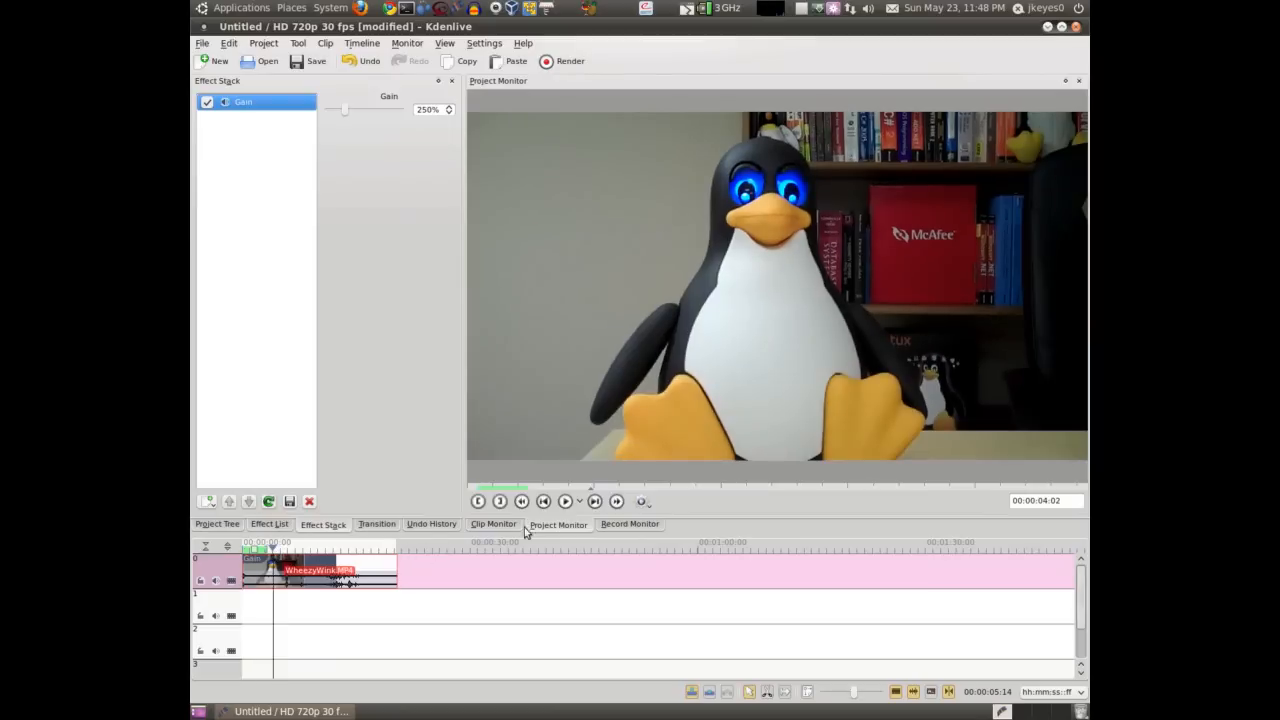
{"action": "mouse_move", "coordinate": [564, 500]}
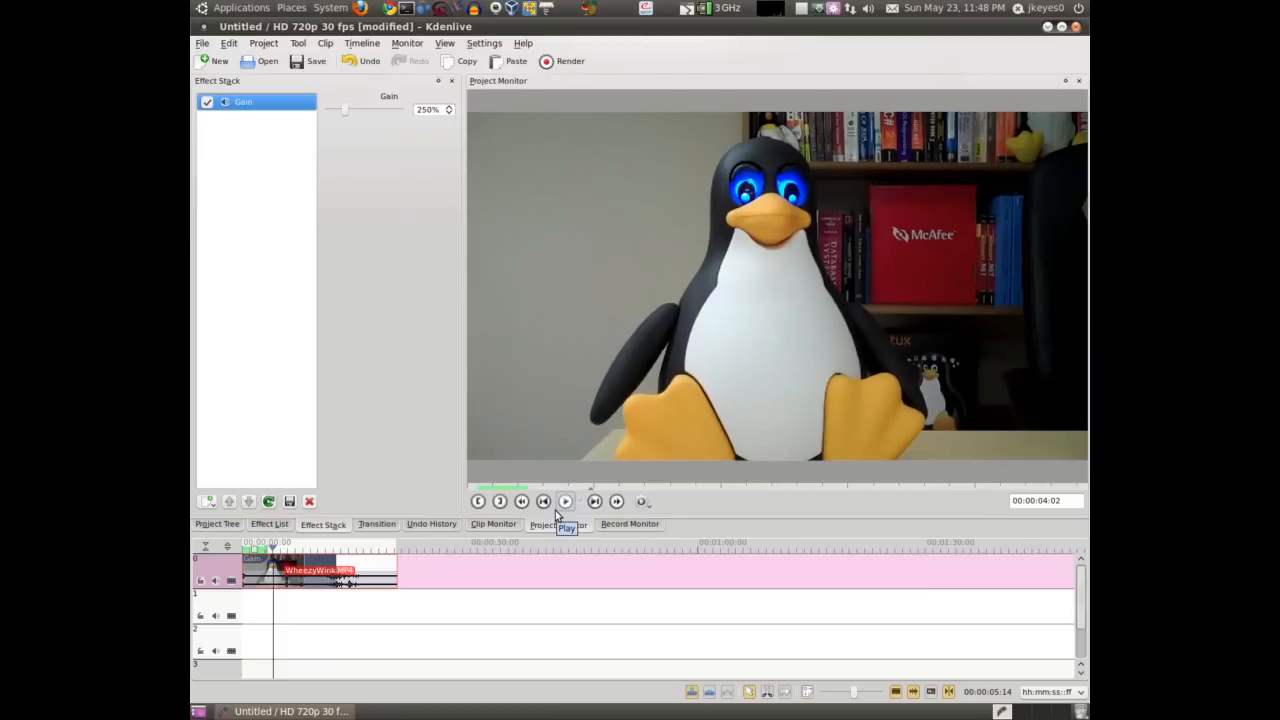
{"action": "mouse_move", "coordinate": [362, 524]}
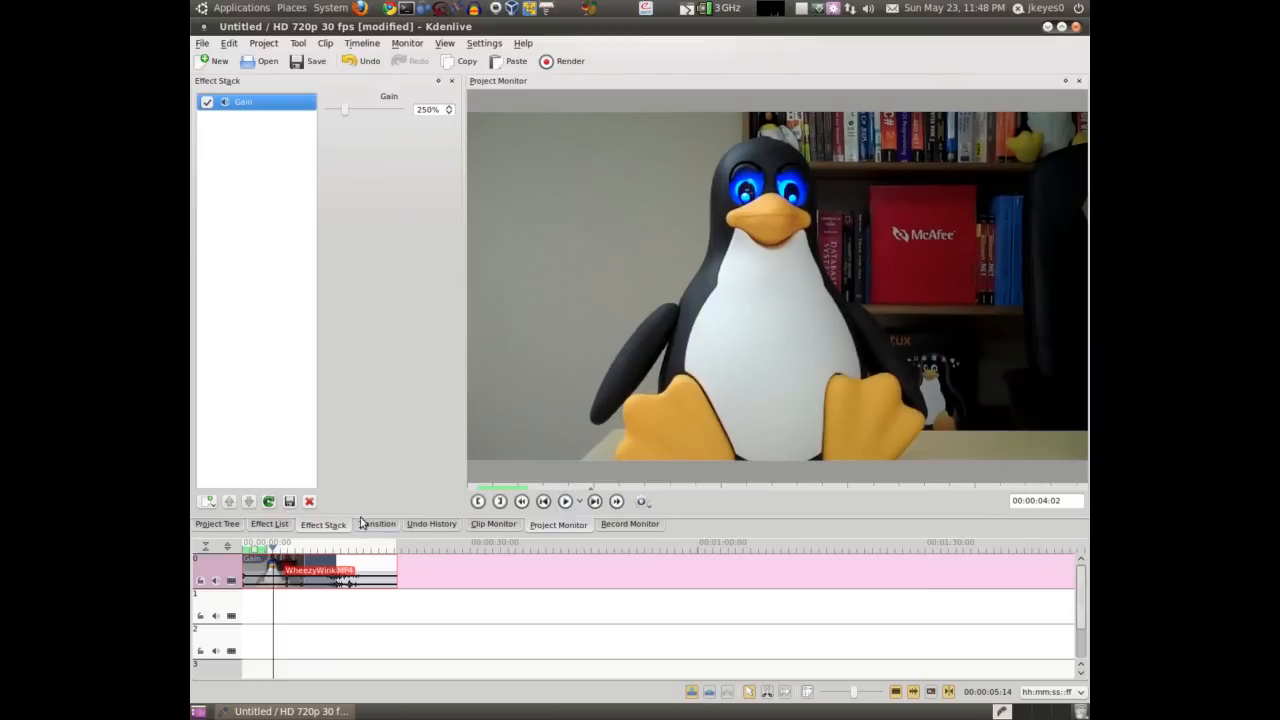
- Try a Mute effect on the clip, remove it, then pick another audio effect from the list
{"action": "left_click", "coordinate": [268, 524]}
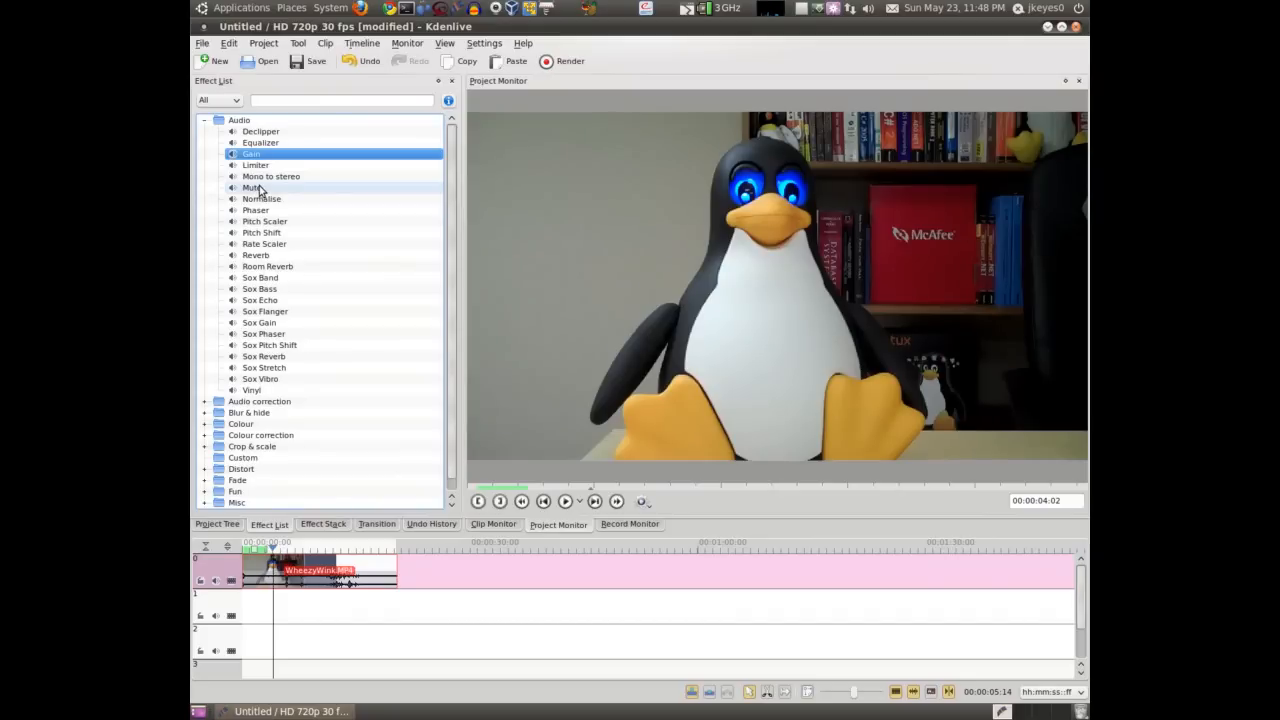
{"action": "double_click", "coordinate": [244, 188]}
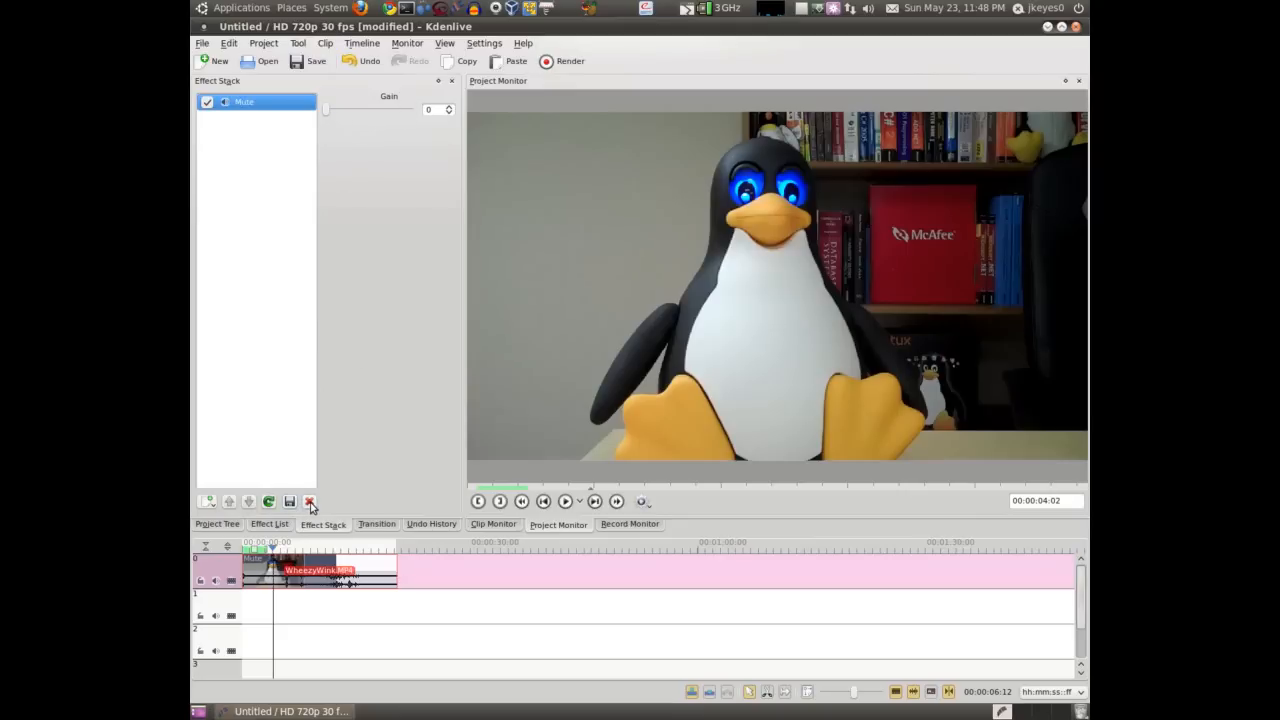
{"action": "left_click", "coordinate": [268, 524]}
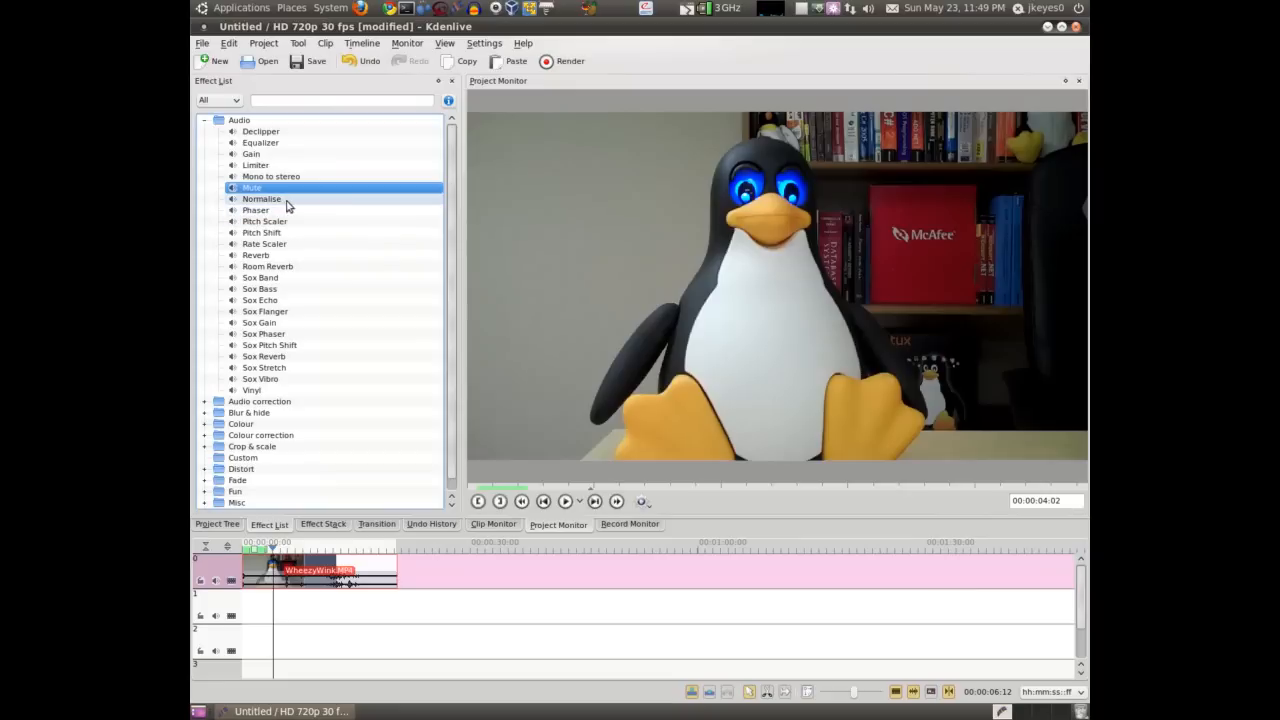
{"action": "left_click", "coordinate": [260, 198]}
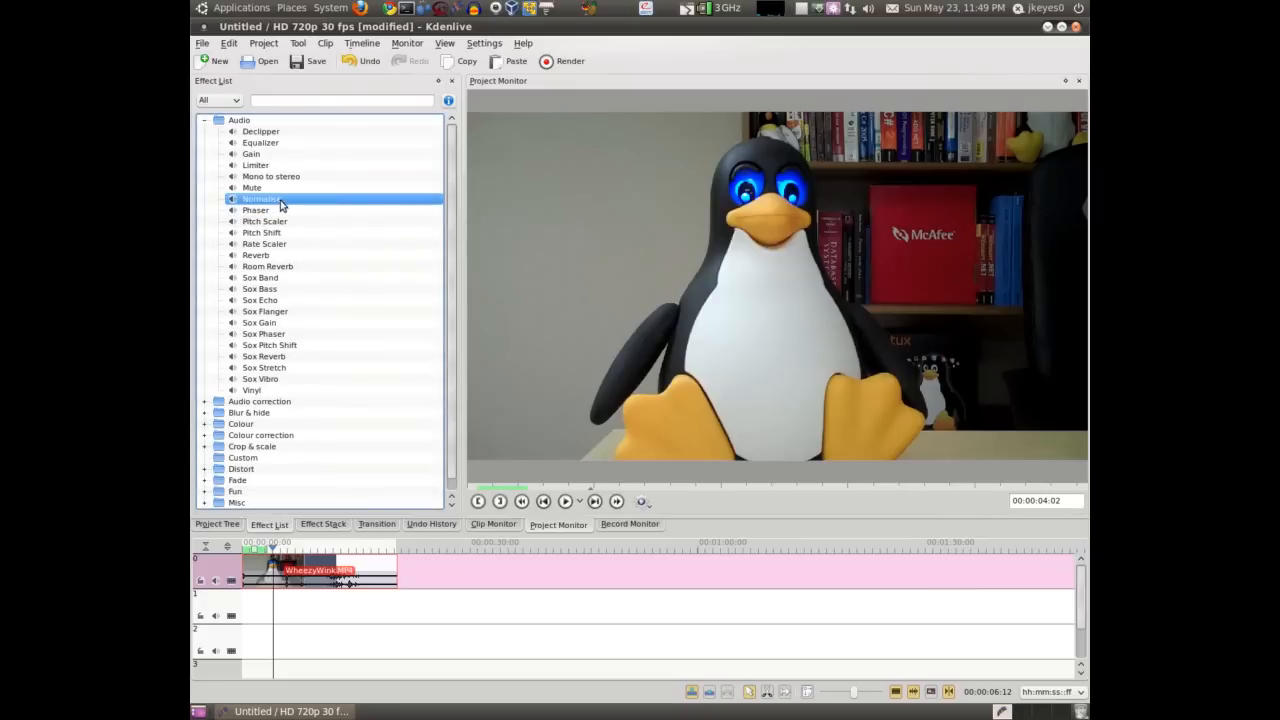
{"action": "mouse_move", "coordinate": [278, 202]}
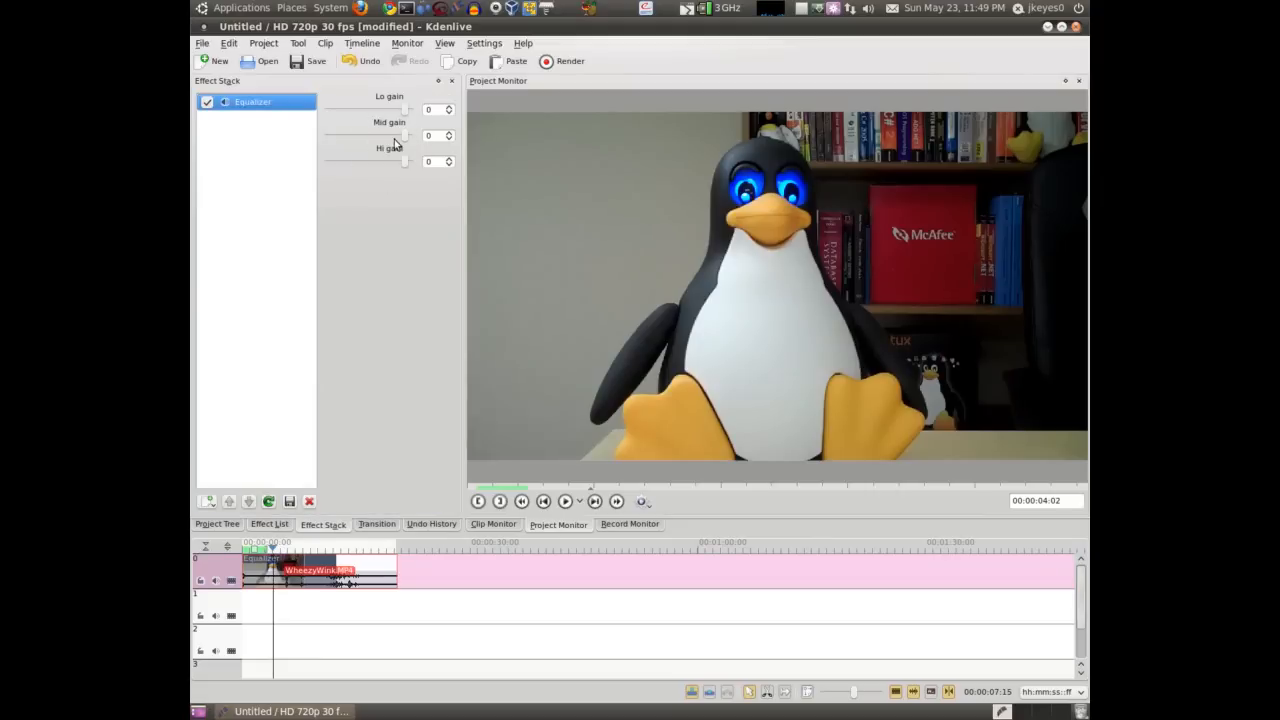
- Add a keyframable Volume effect and raise a middle keyframe's gain to 250
{"action": "left_click", "coordinate": [308, 500]}
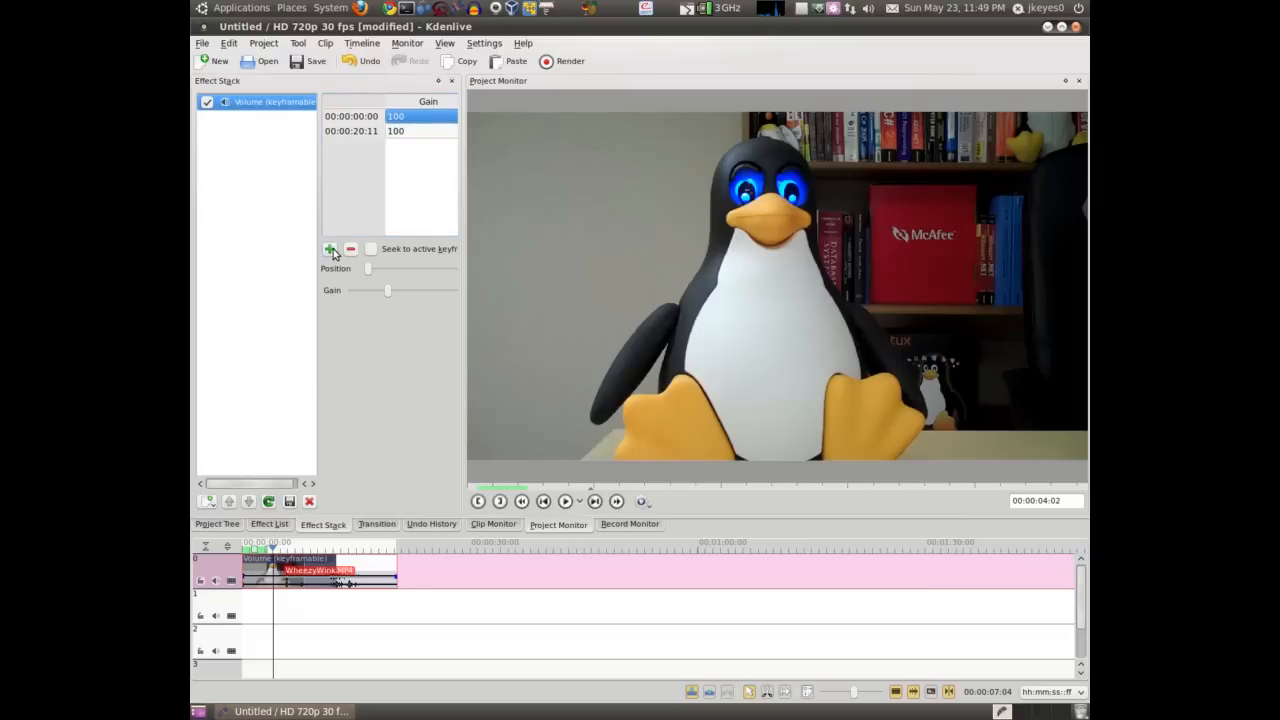
{"action": "left_click", "coordinate": [330, 248]}
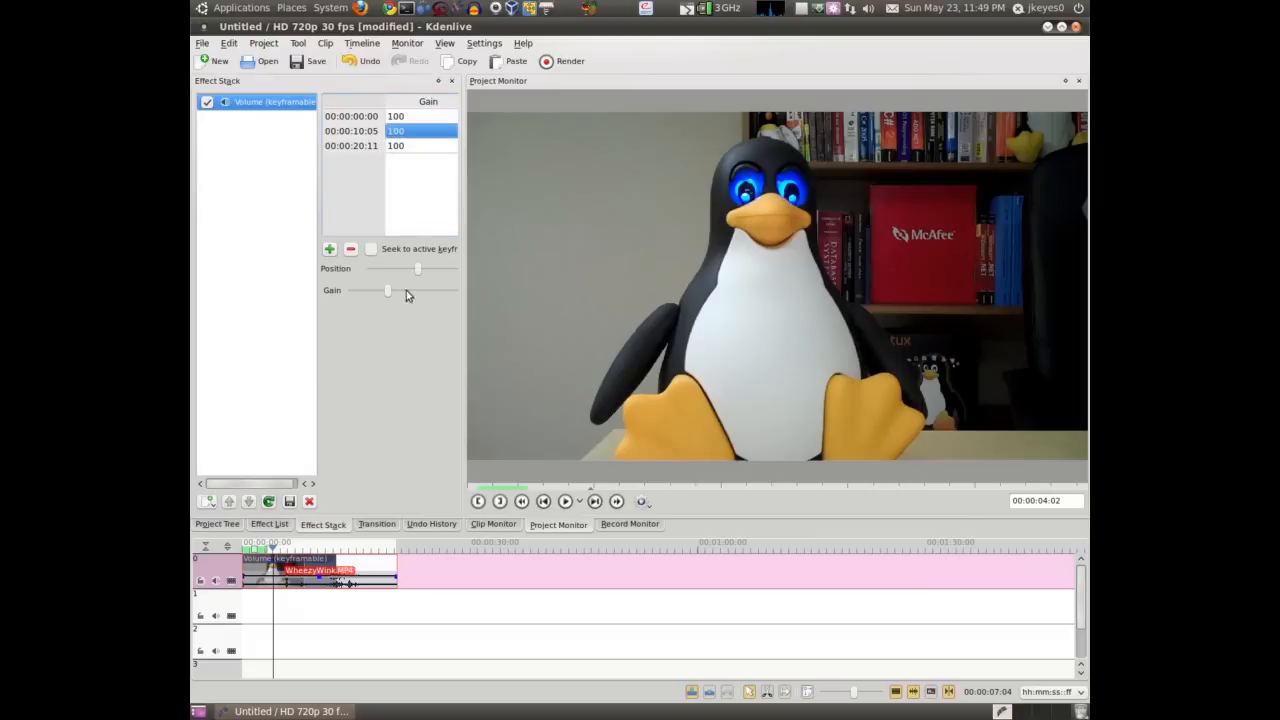
{"action": "double_click", "coordinate": [420, 132]}
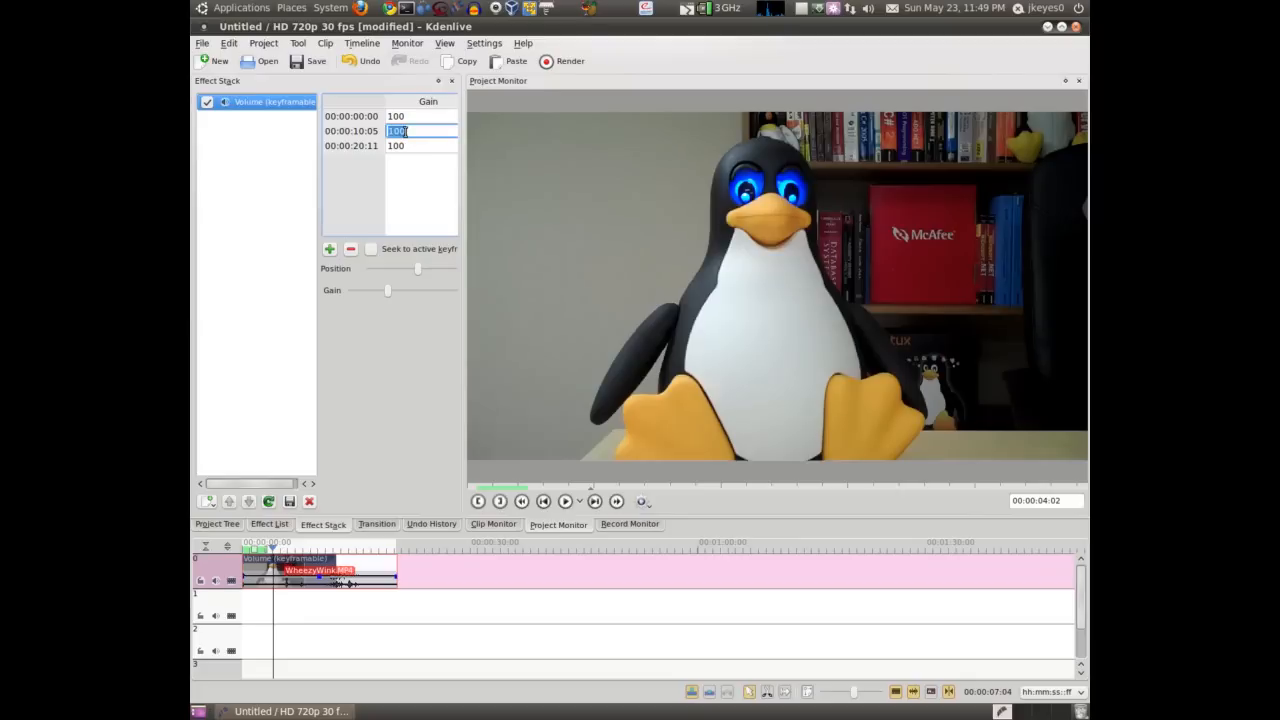
{"action": "type", "text": "250"}
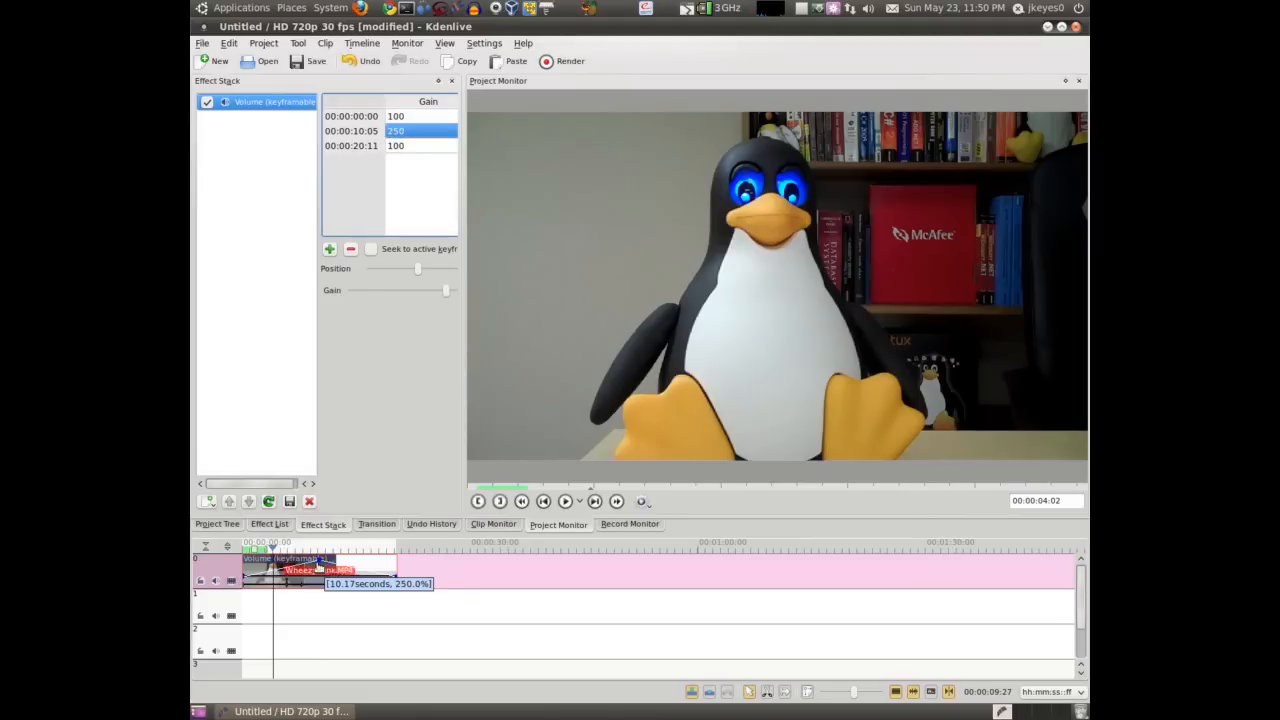
{"action": "left_click", "coordinate": [390, 116]}
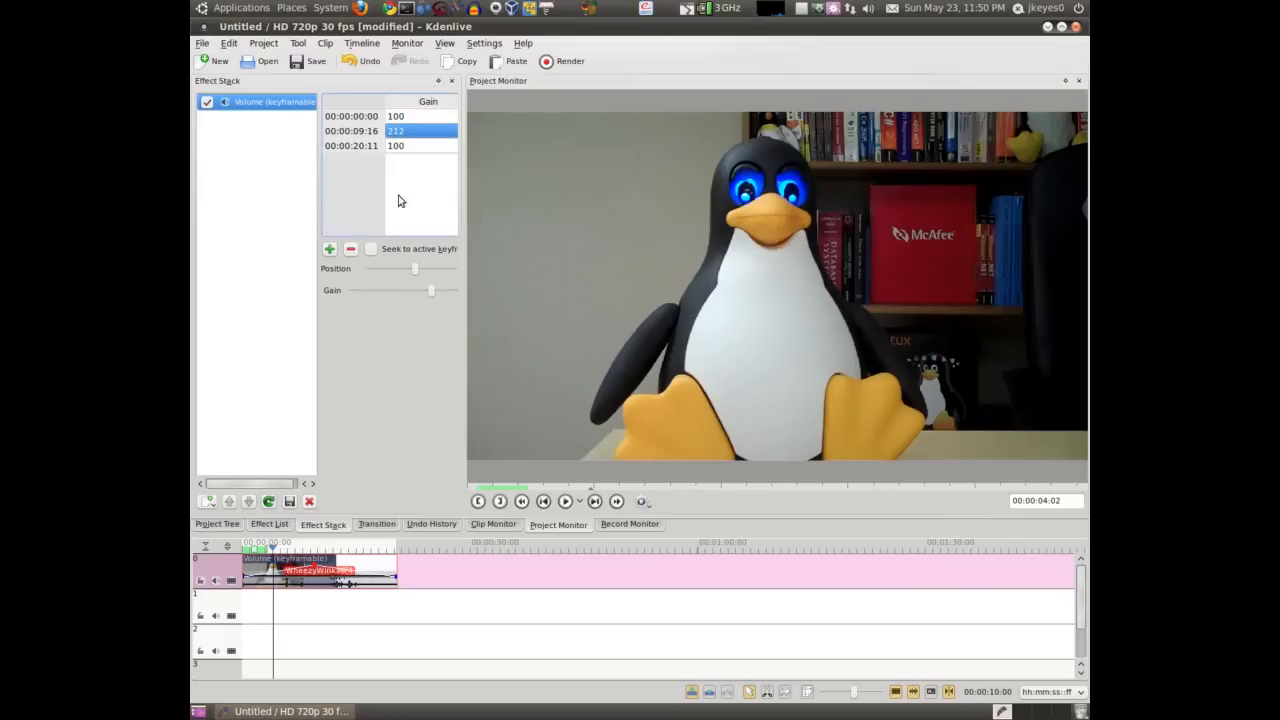
- Apply Chroma Hold from the Colour effects to the clip with variance at 100
{"action": "left_click", "coordinate": [268, 524]}
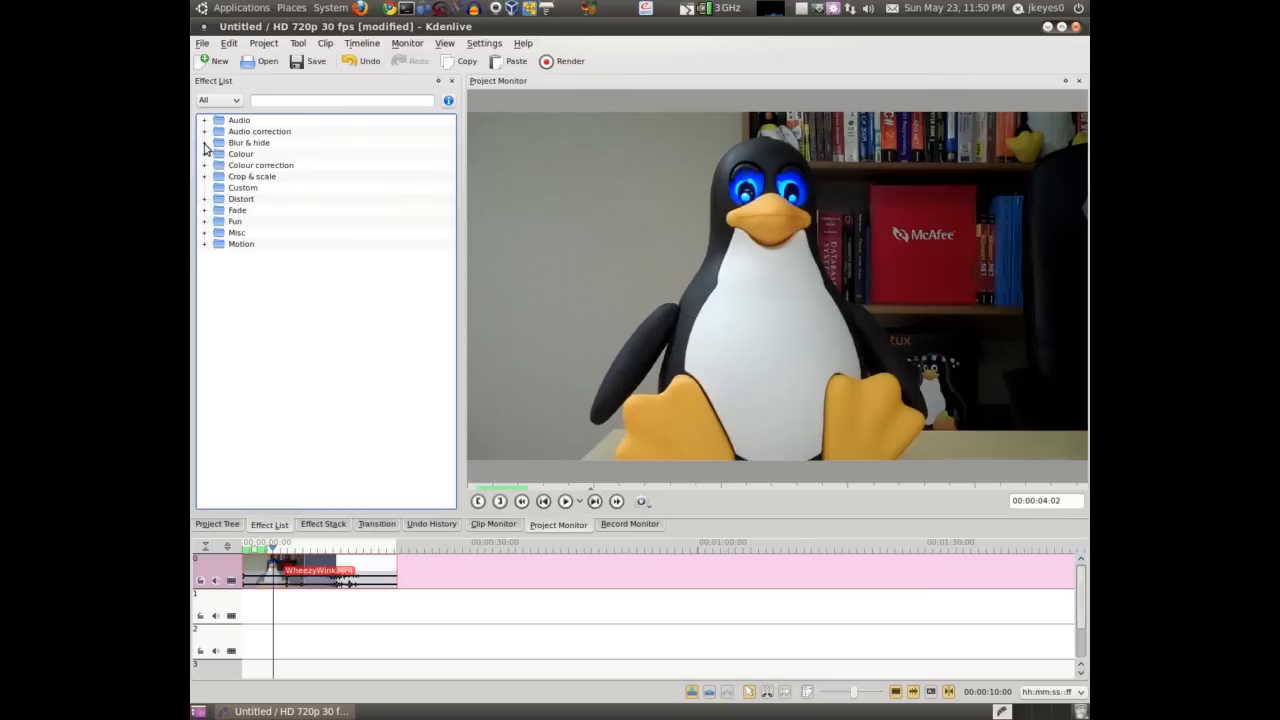
{"action": "left_click", "coordinate": [204, 142]}
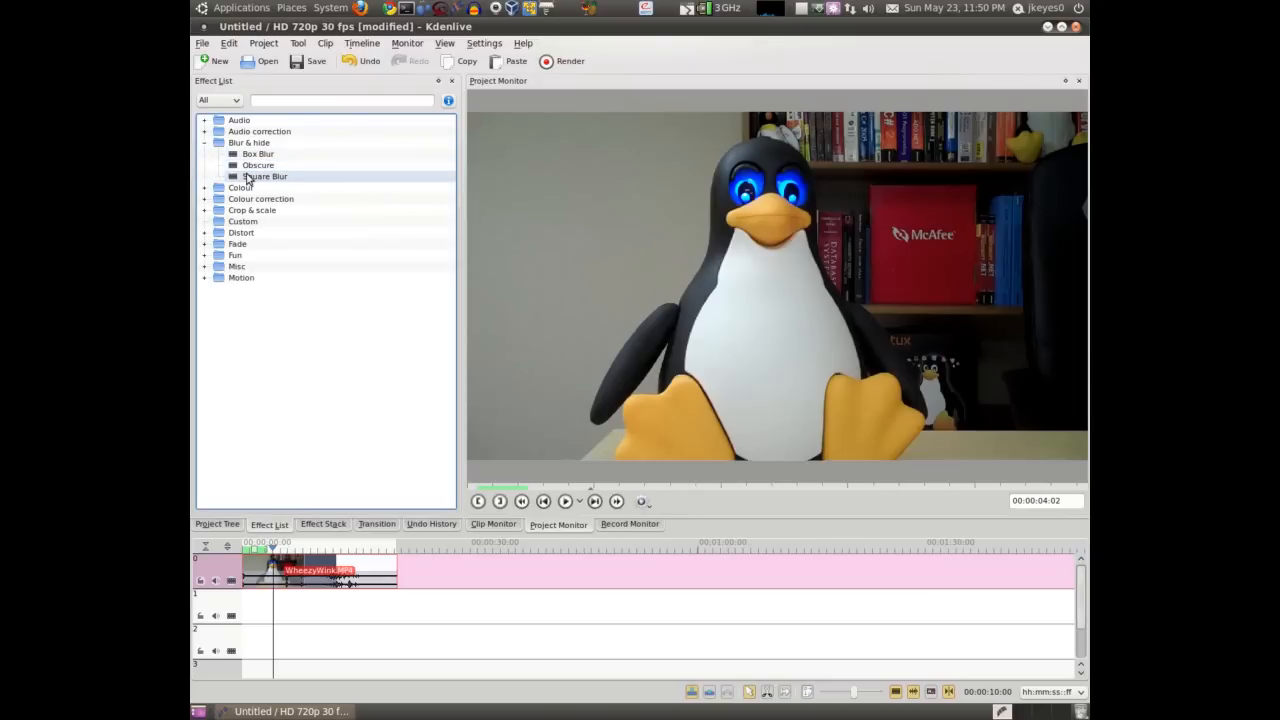
{"action": "left_click", "coordinate": [204, 142]}
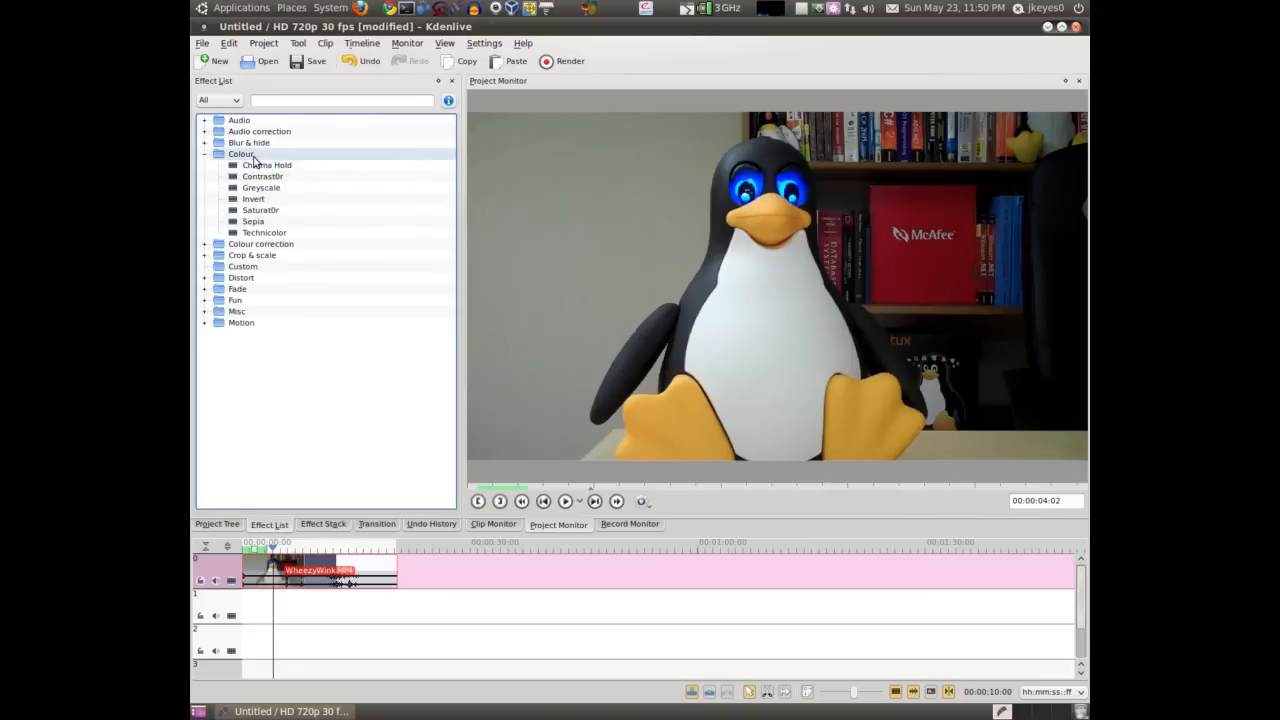
{"action": "left_click", "coordinate": [268, 164]}
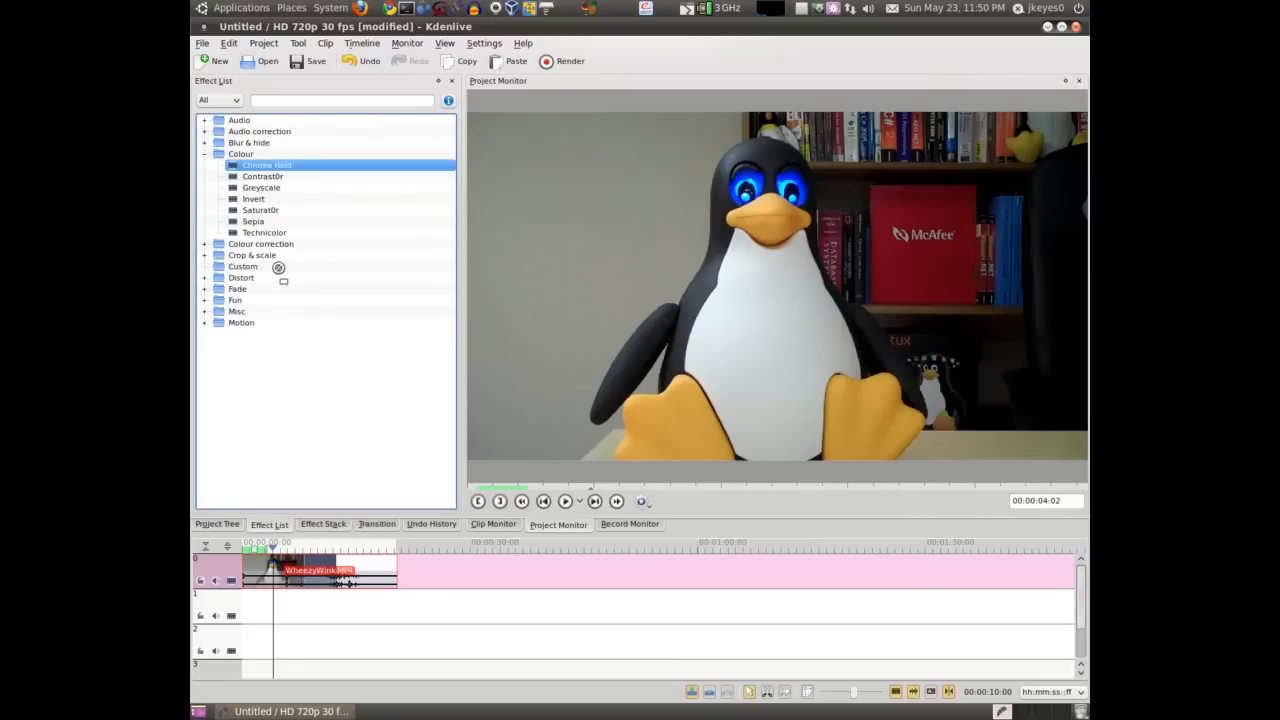
{"action": "double_click", "coordinate": [268, 164]}
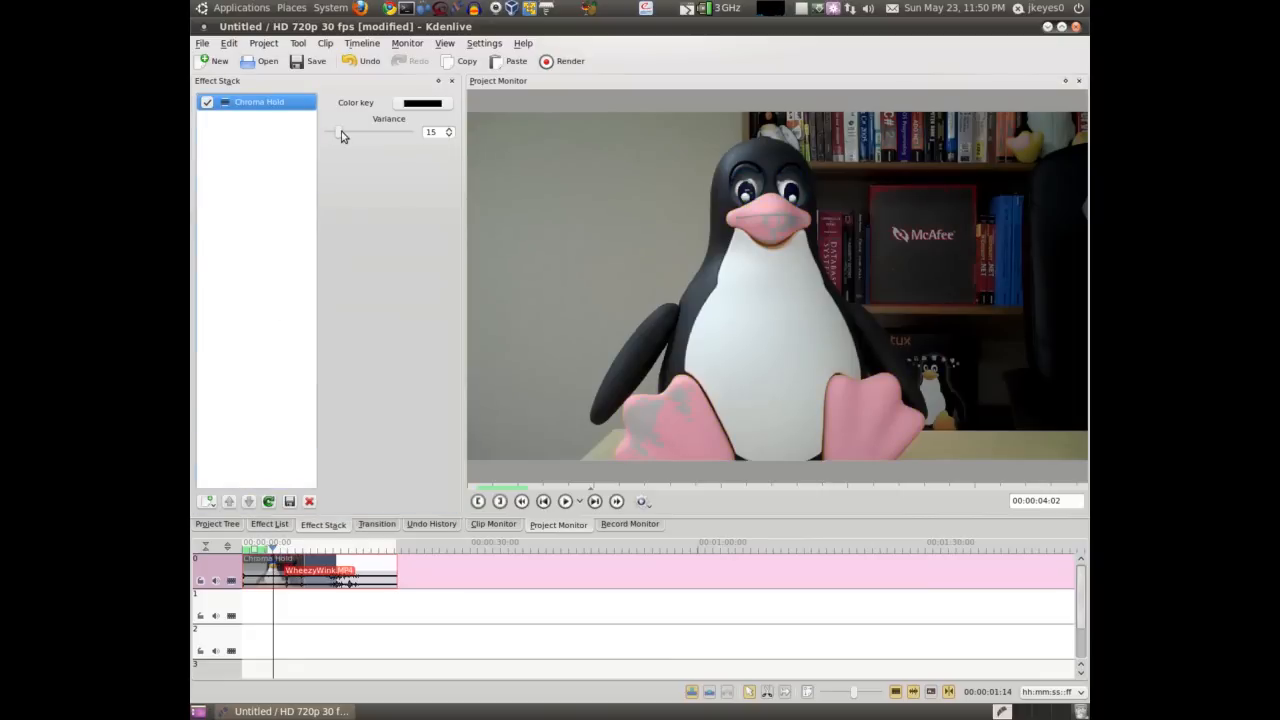
{"action": "left_click_drag", "start_coordinate": [330, 132], "coordinate": [412, 132]}
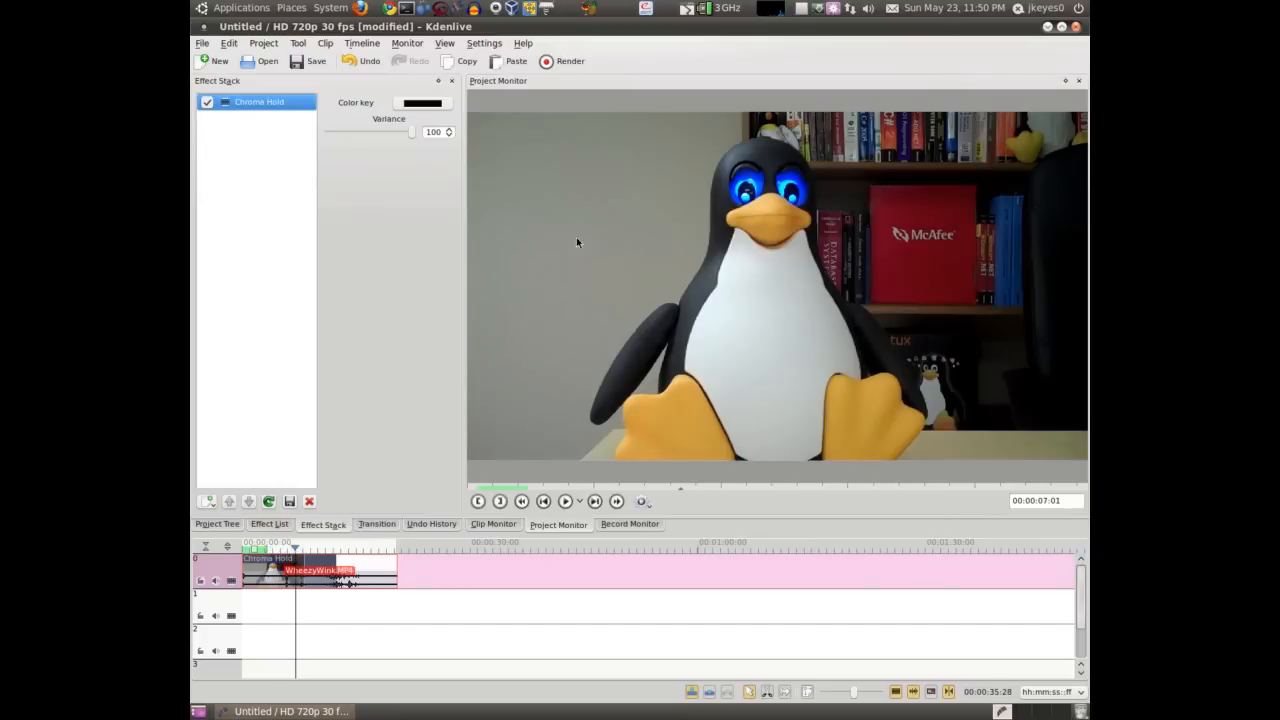
- Sample the penguin's orange foot as key colour and lower variance to about 11
{"action": "left_click", "coordinate": [420, 104]}
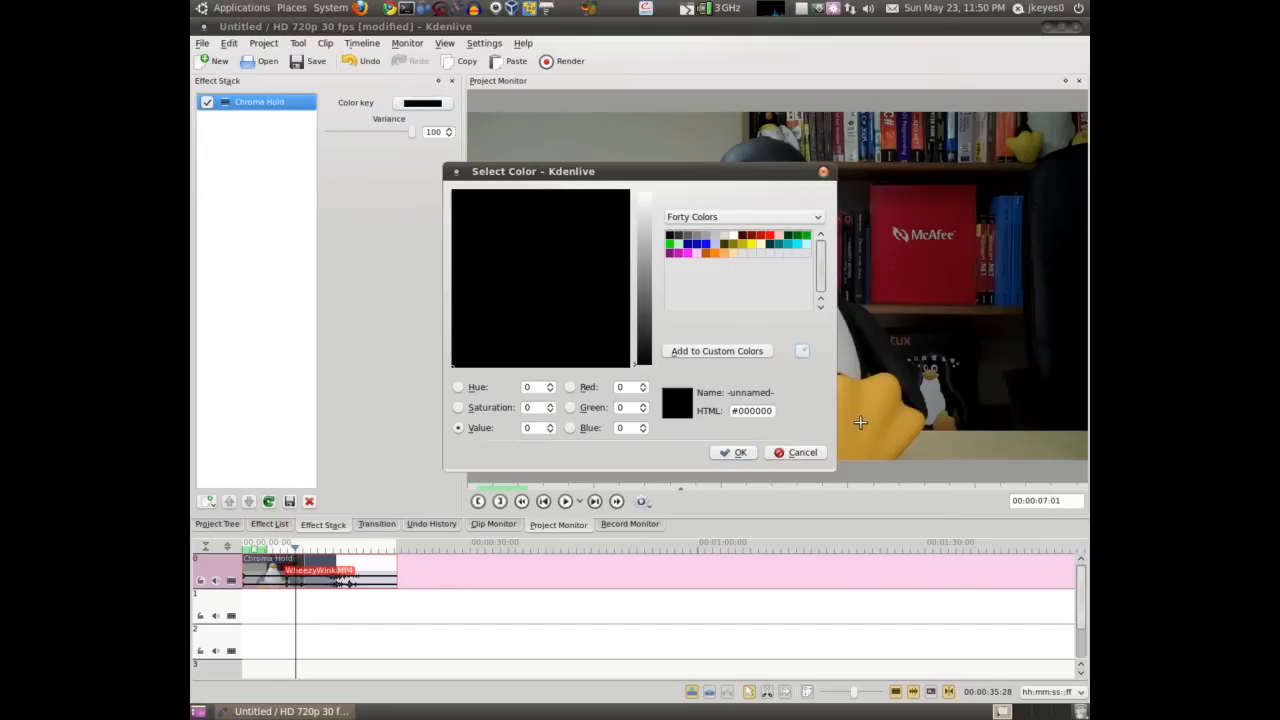
{"action": "left_click", "coordinate": [740, 452]}
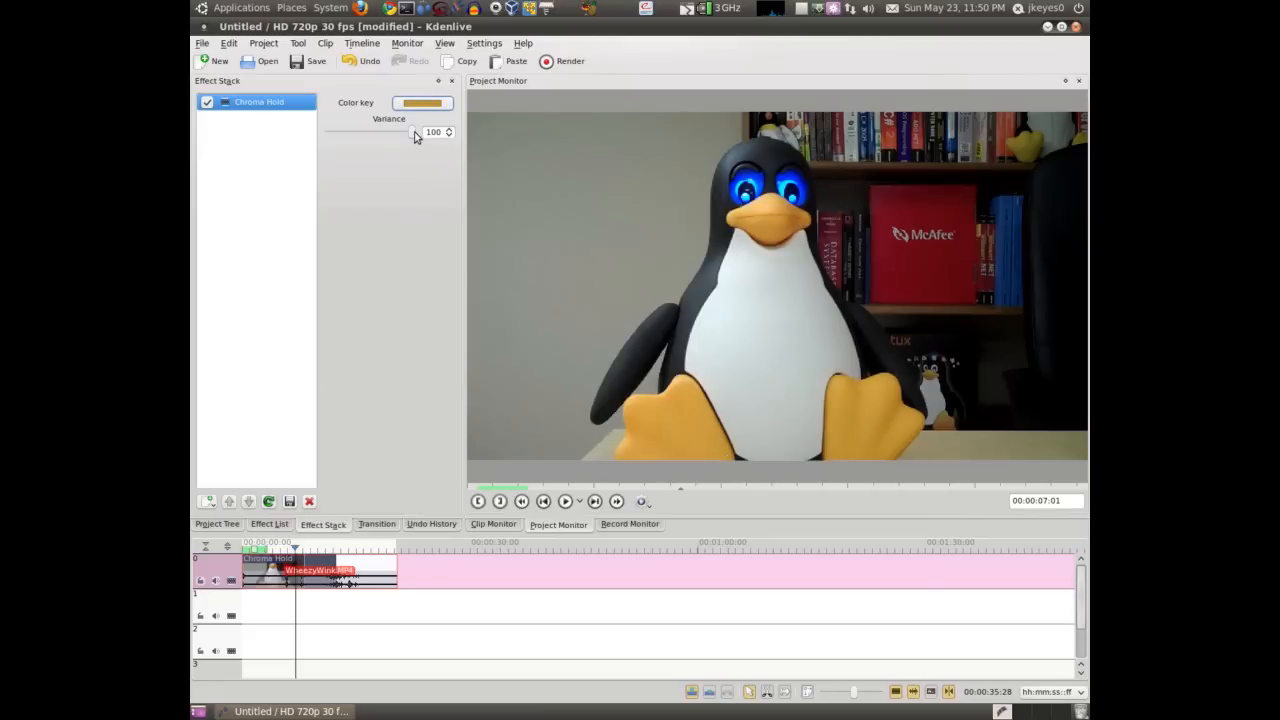
{"action": "left_click_drag", "start_coordinate": [416, 132], "coordinate": [340, 132]}
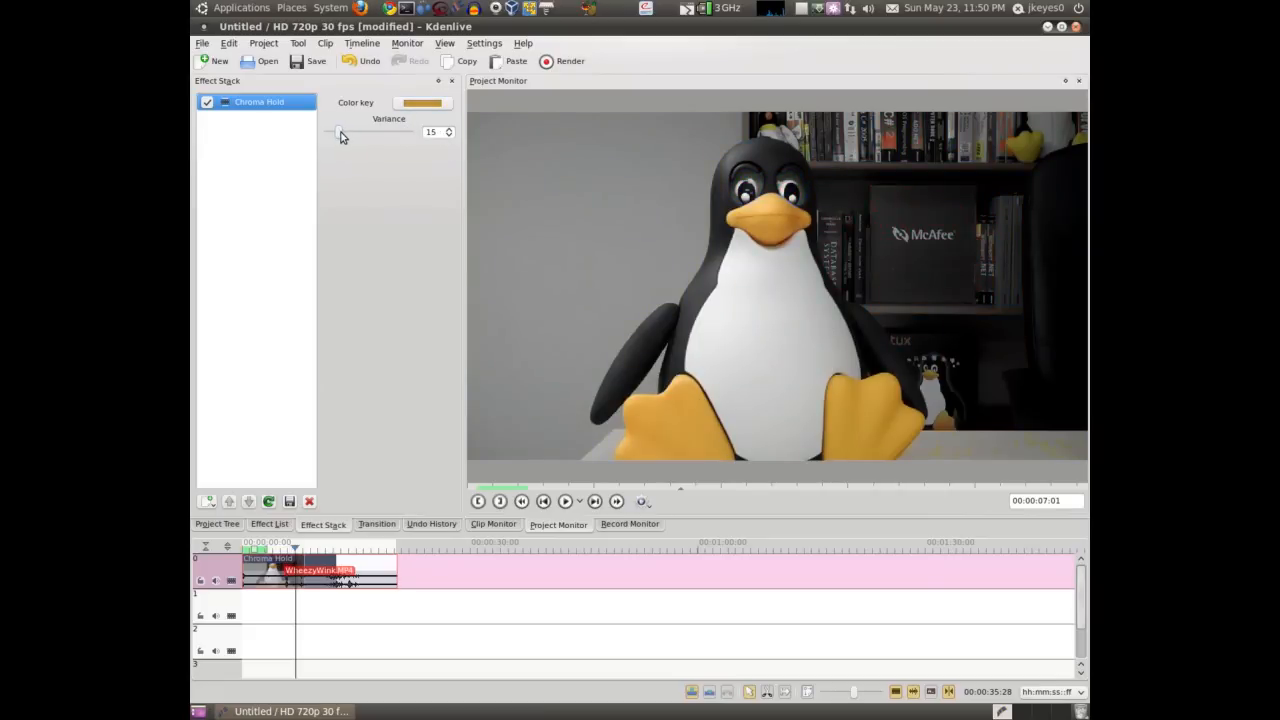
{"action": "left_click_drag", "start_coordinate": [340, 132], "coordinate": [334, 132]}
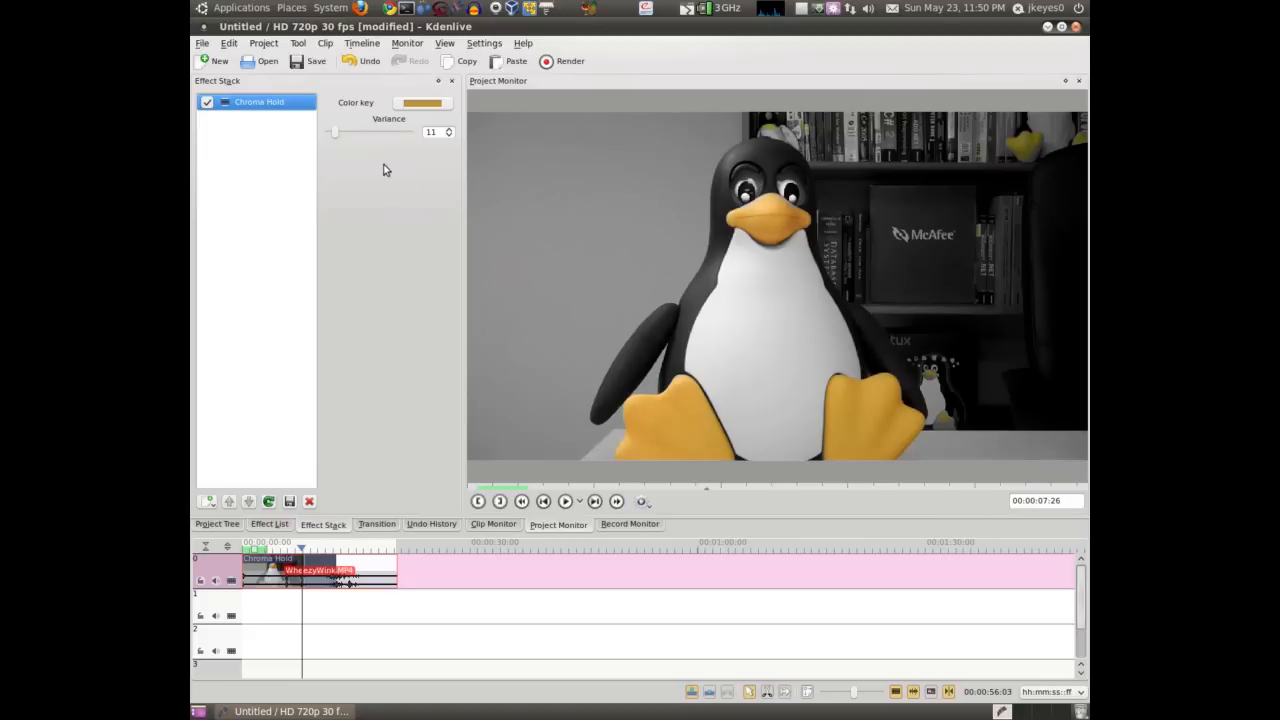
{"action": "left_click", "coordinate": [268, 524]}
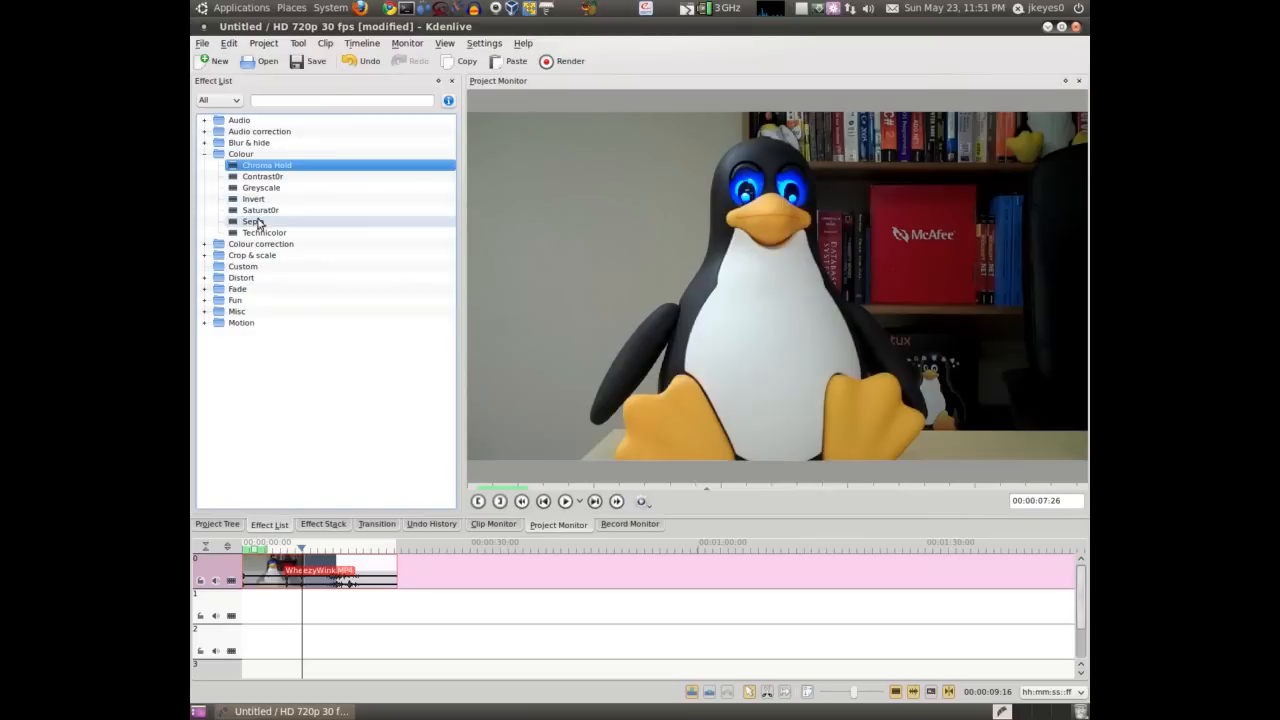
- Try the Sepia effect on the clip, then move on to the Colour correction effects
{"action": "double_click", "coordinate": [250, 220]}
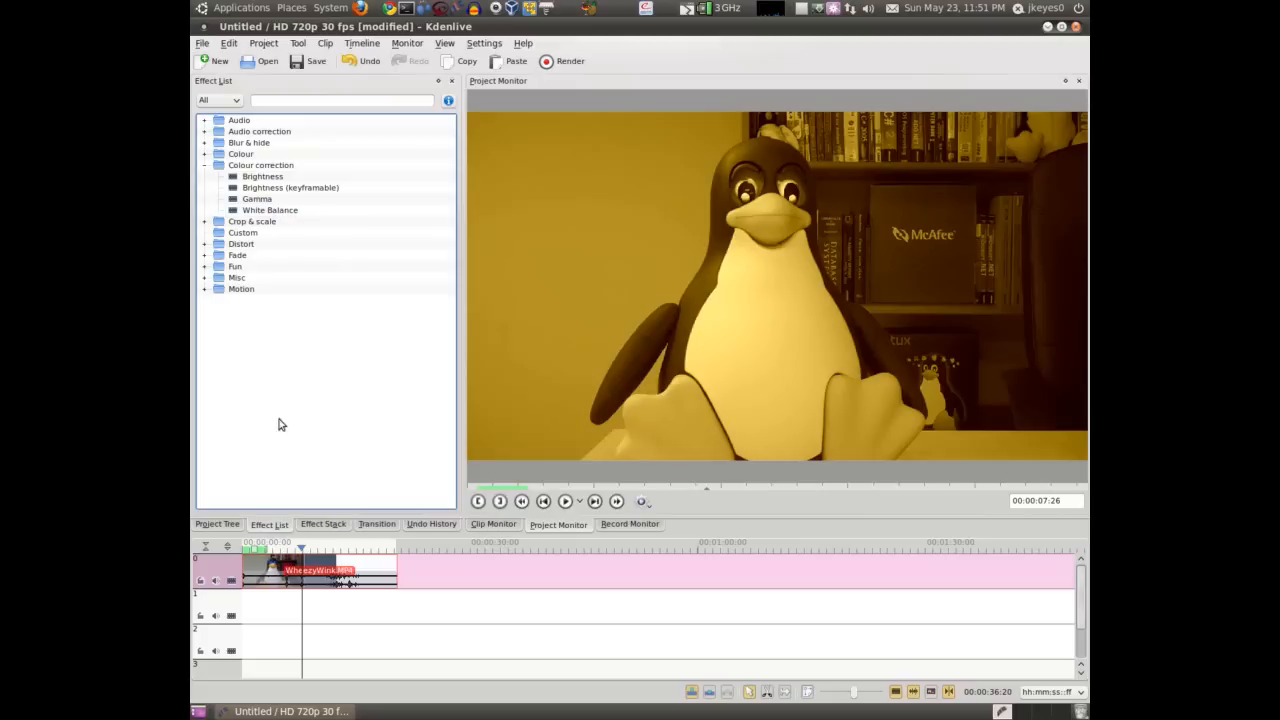
{"action": "left_click", "coordinate": [268, 210]}
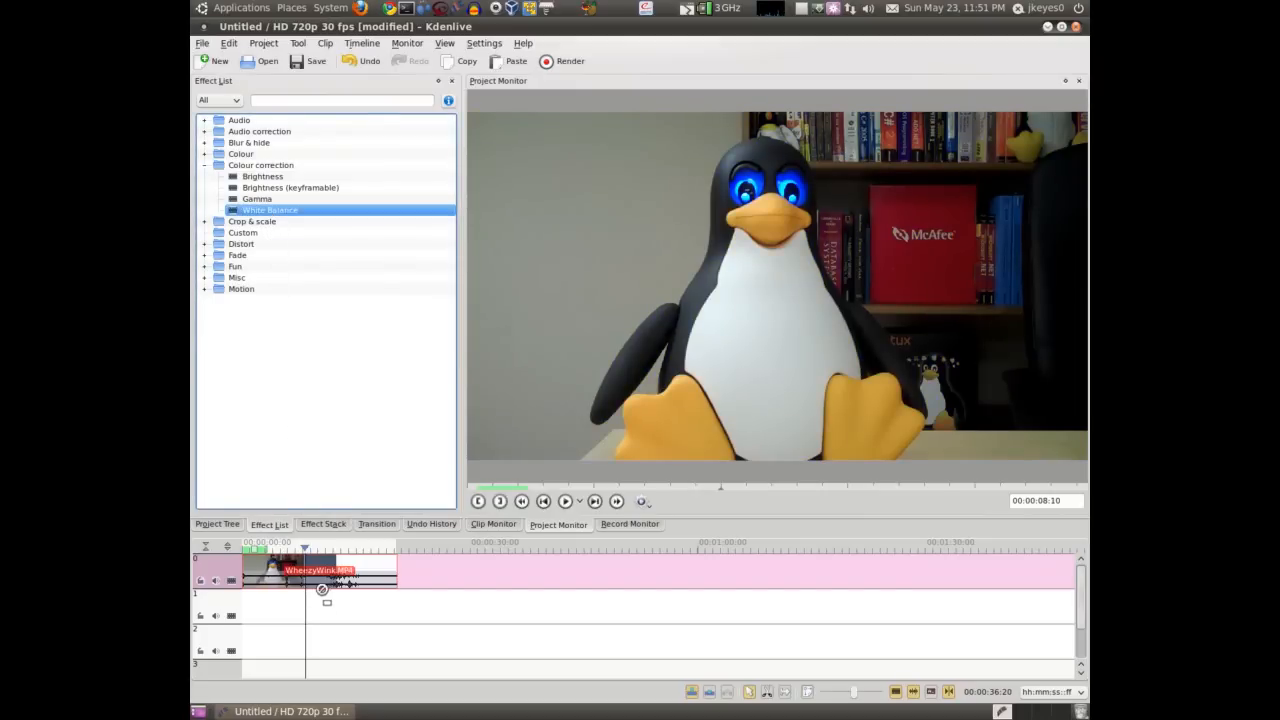
- Set the White Balance neutral colour by sampling the penguin's white belly
{"action": "left_click", "coordinate": [420, 102]}
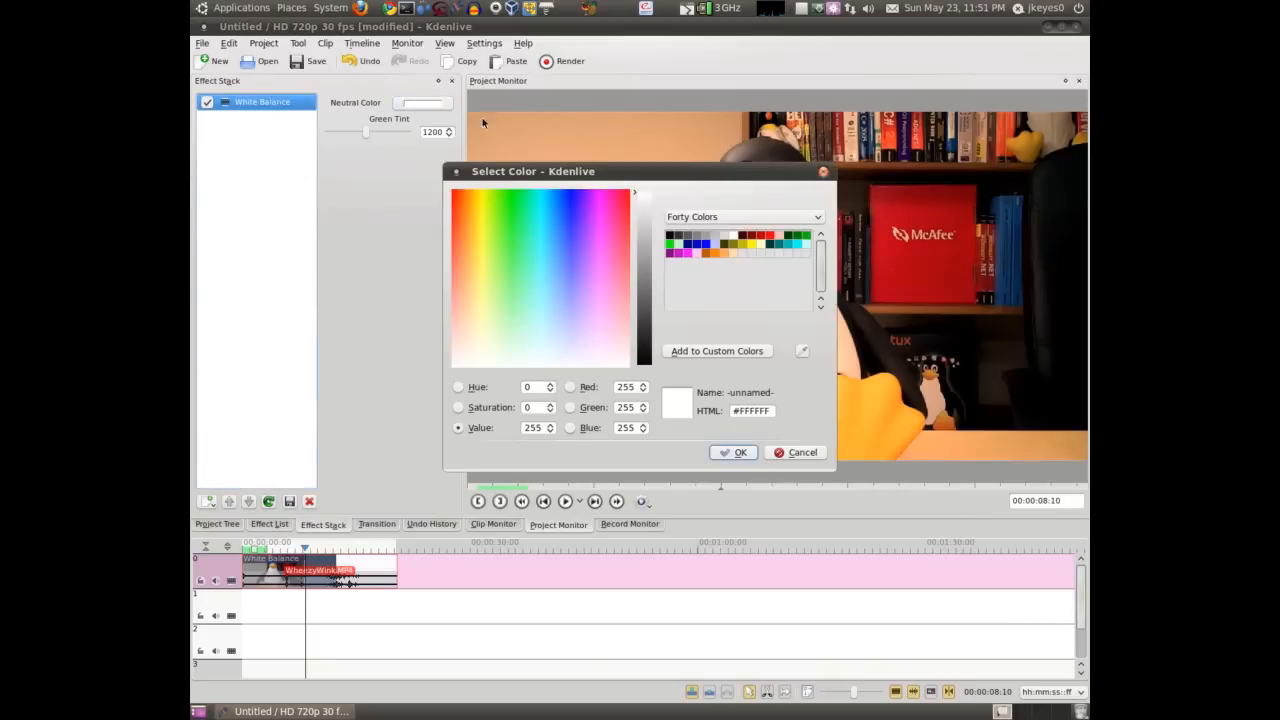
{"action": "left_click_drag", "start_coordinate": [532, 172], "coordinate": [280, 136]}
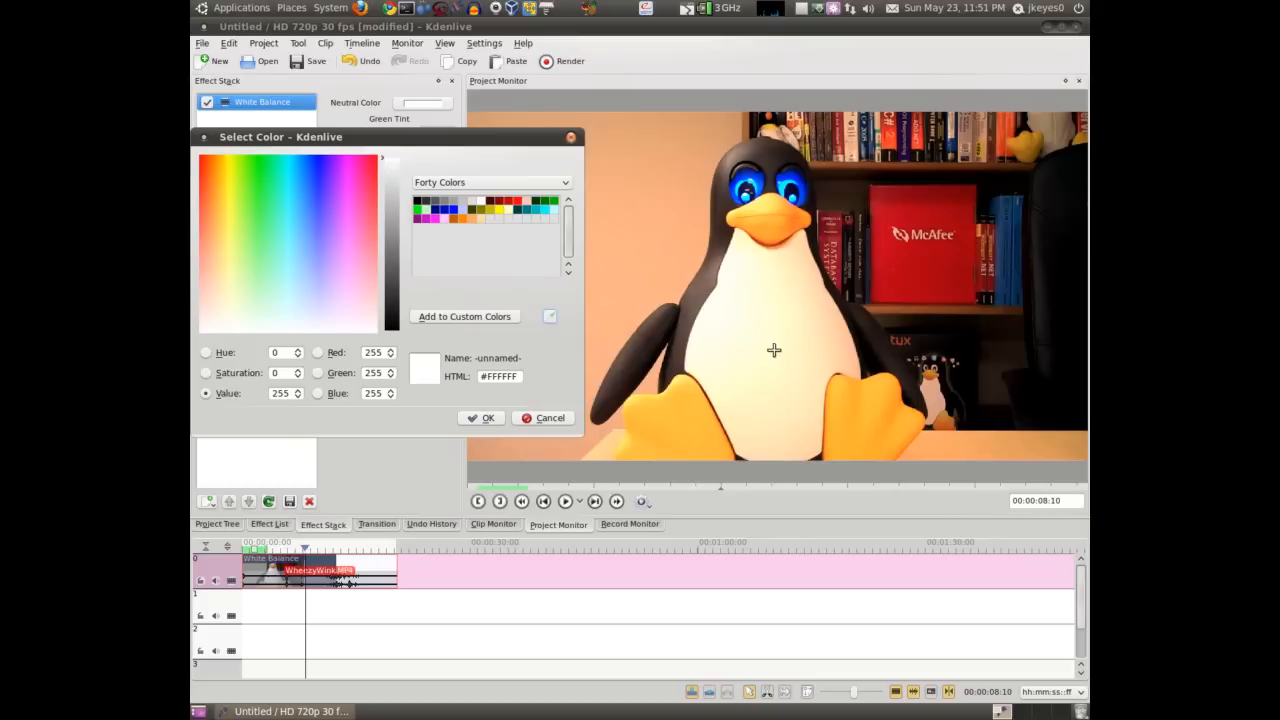
{"action": "mouse_move", "coordinate": [740, 324]}
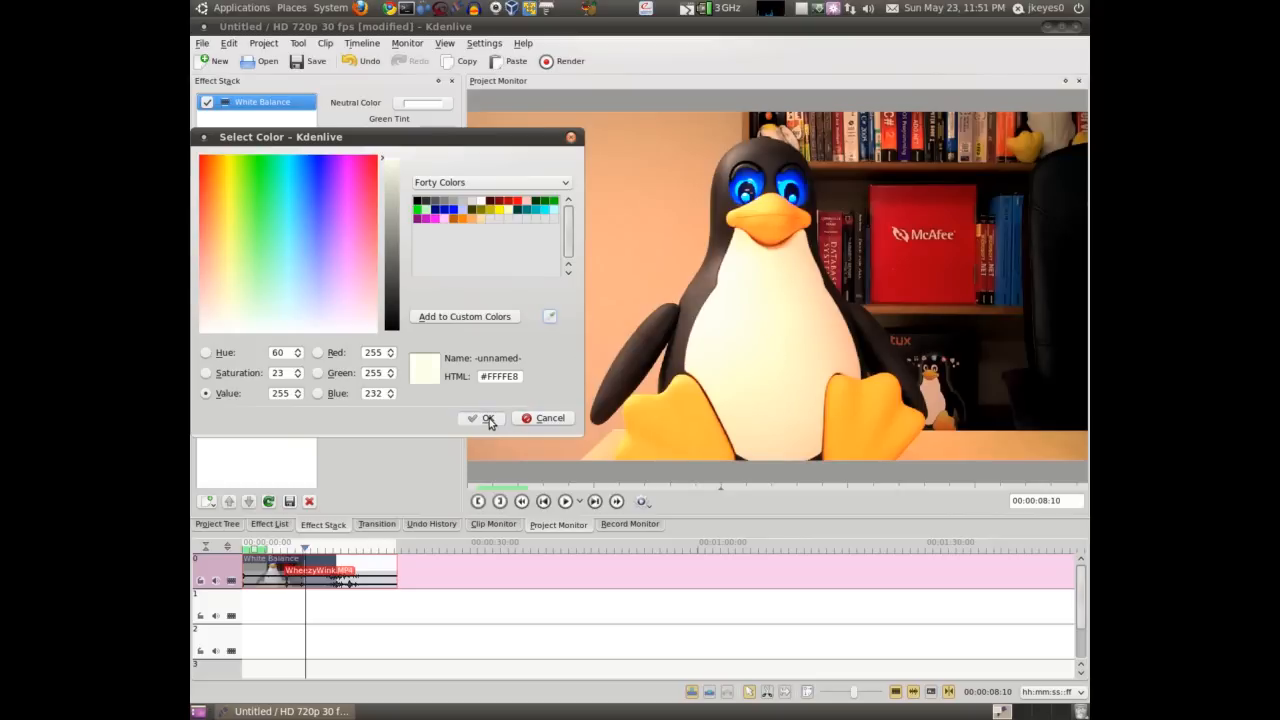
{"action": "left_click", "coordinate": [484, 418]}
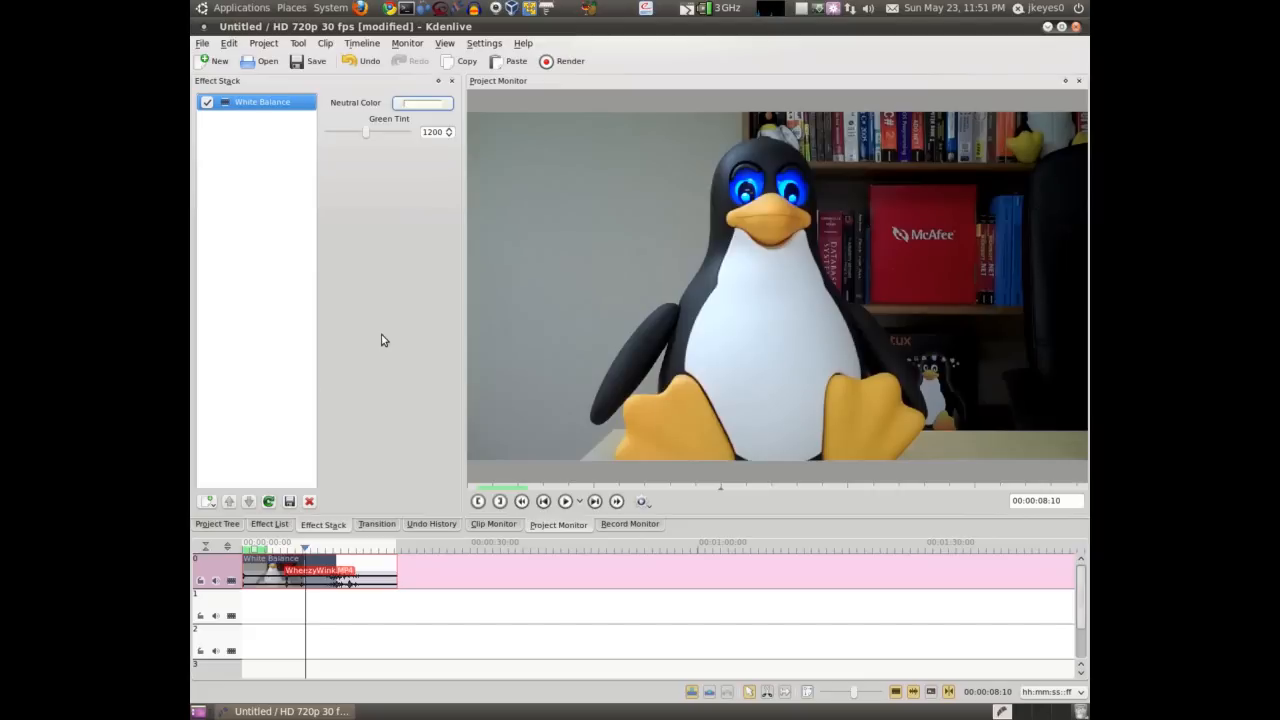
{"action": "left_click", "coordinate": [268, 524]}
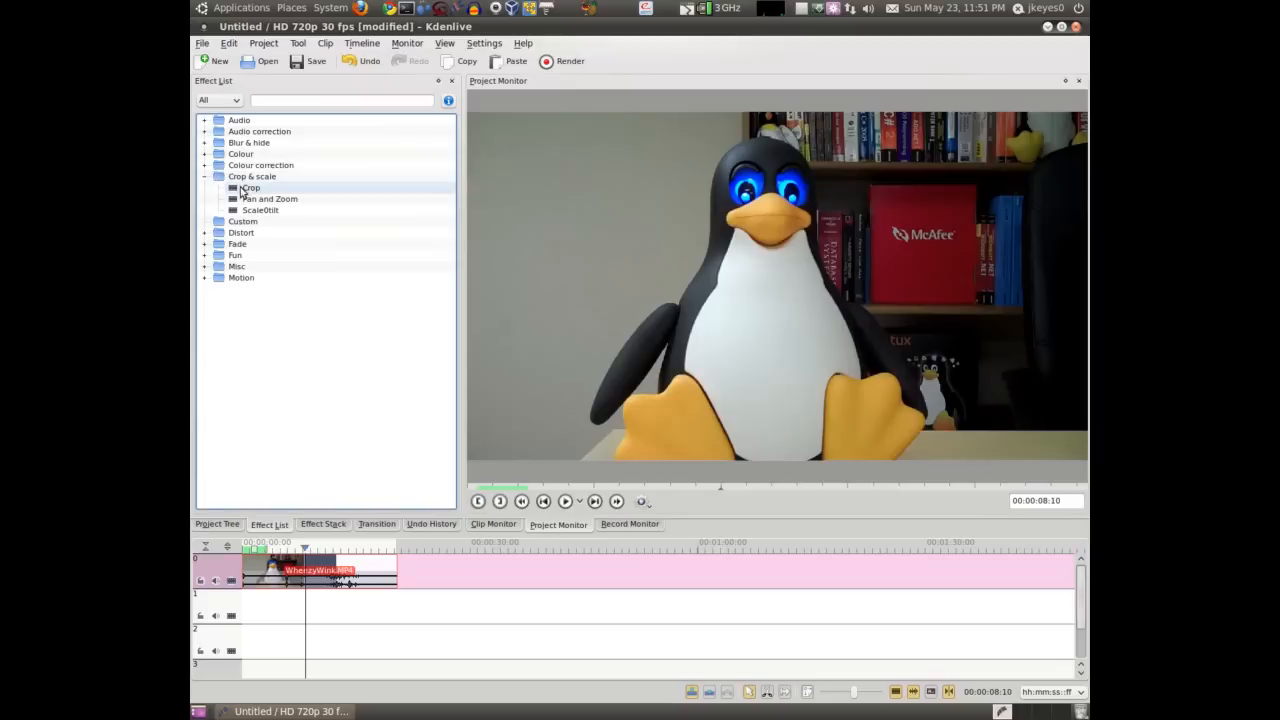
- Look at the Crop and Pan and Zoom effects under Crop & scale
{"action": "left_click", "coordinate": [268, 198]}
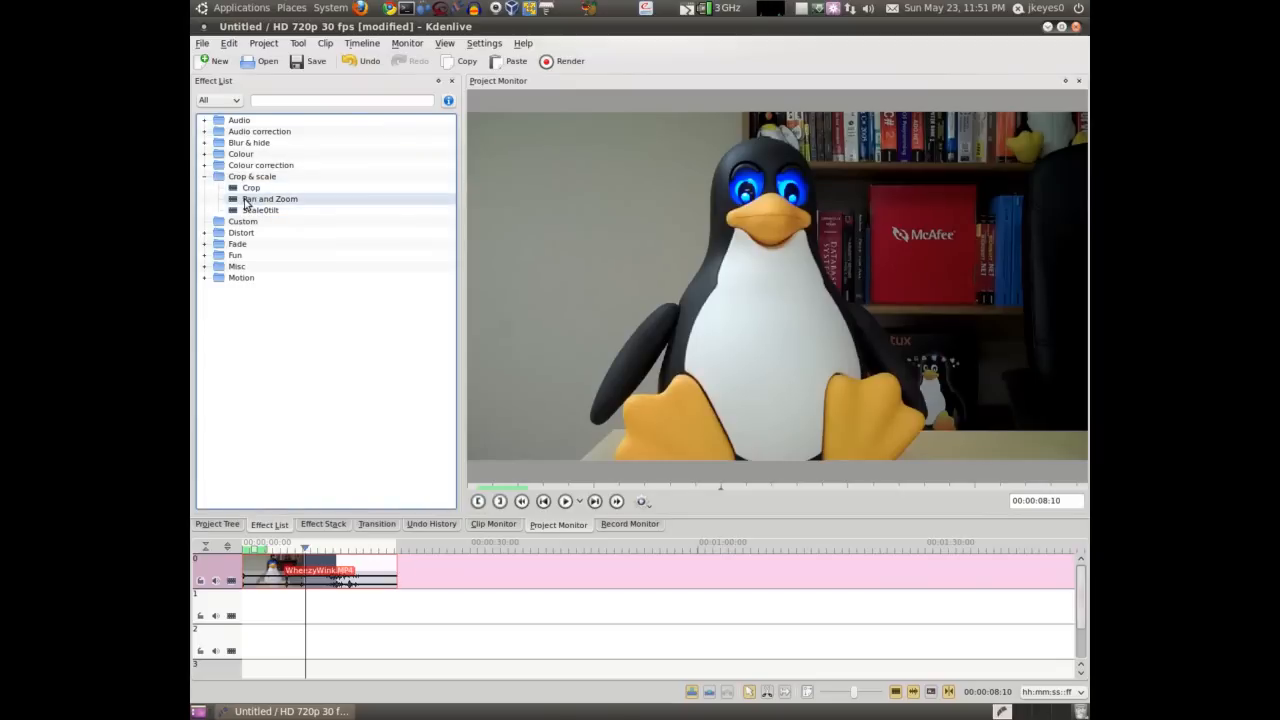
{"action": "left_click", "coordinate": [252, 188]}
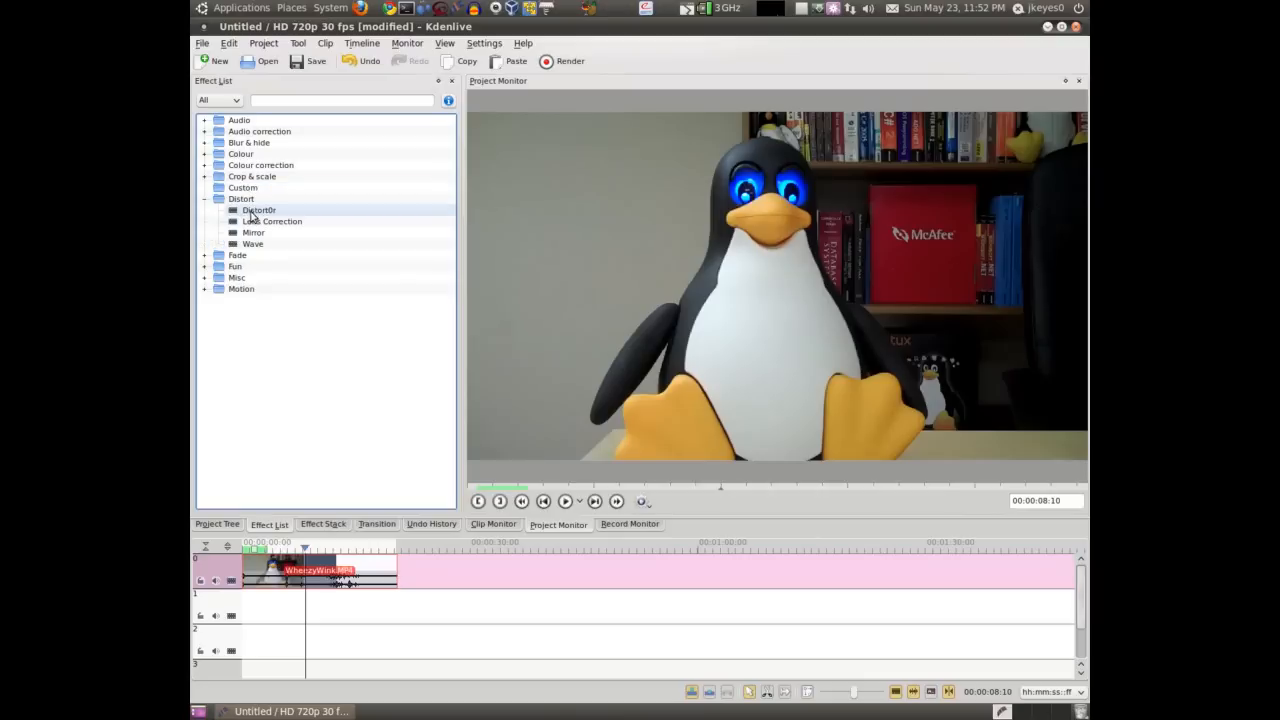
- Mirror the clip horizontally, then expand the Fade group of effects
{"action": "left_click", "coordinate": [252, 232]}
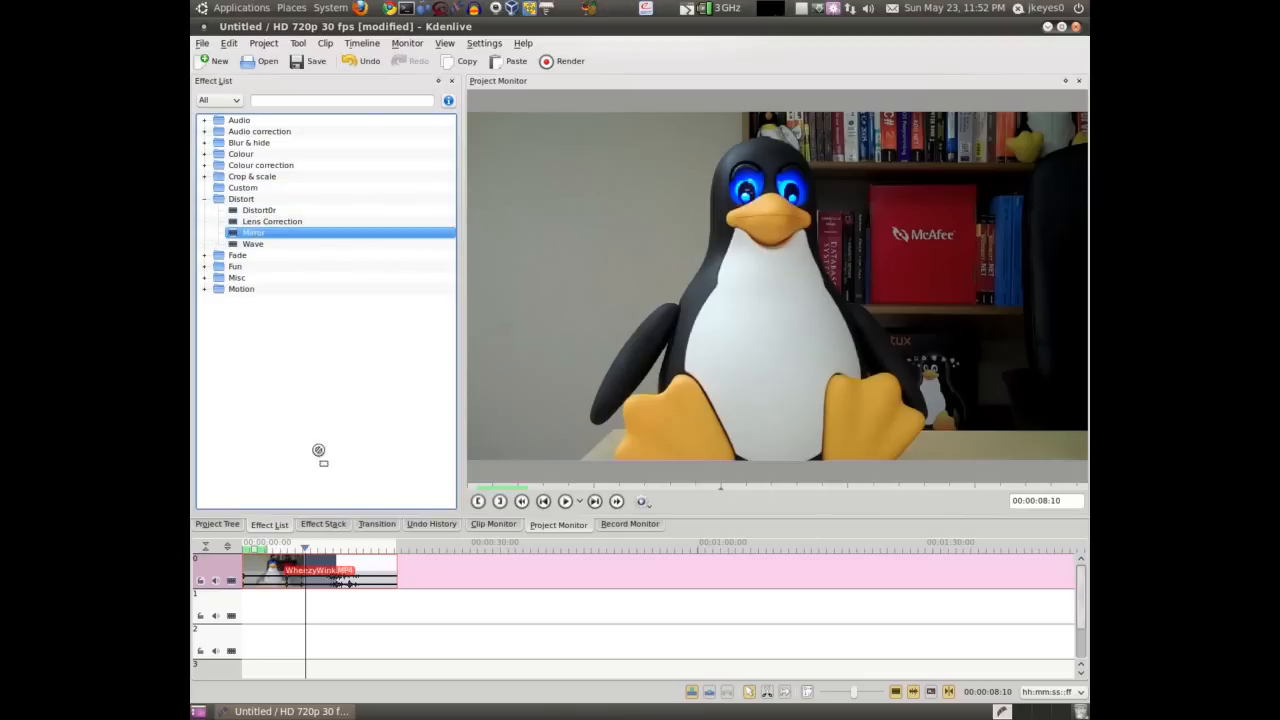
{"action": "double_click", "coordinate": [252, 232]}
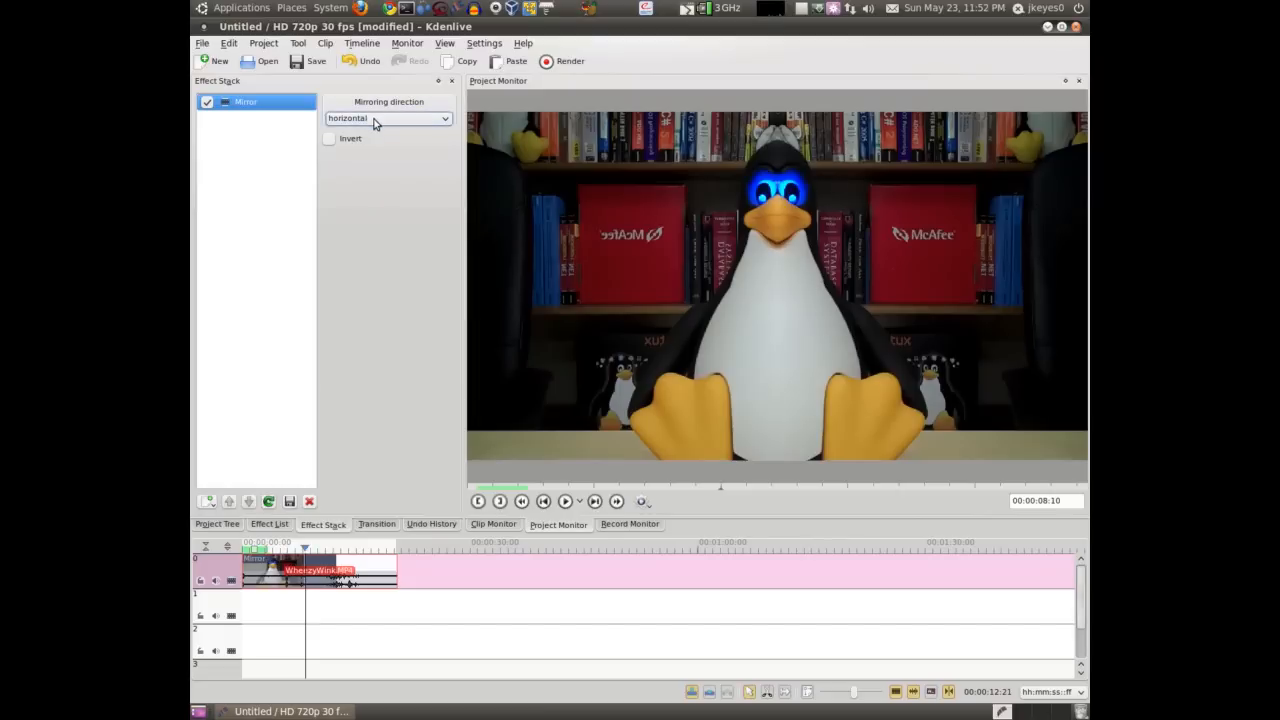
{"action": "left_click", "coordinate": [268, 524]}
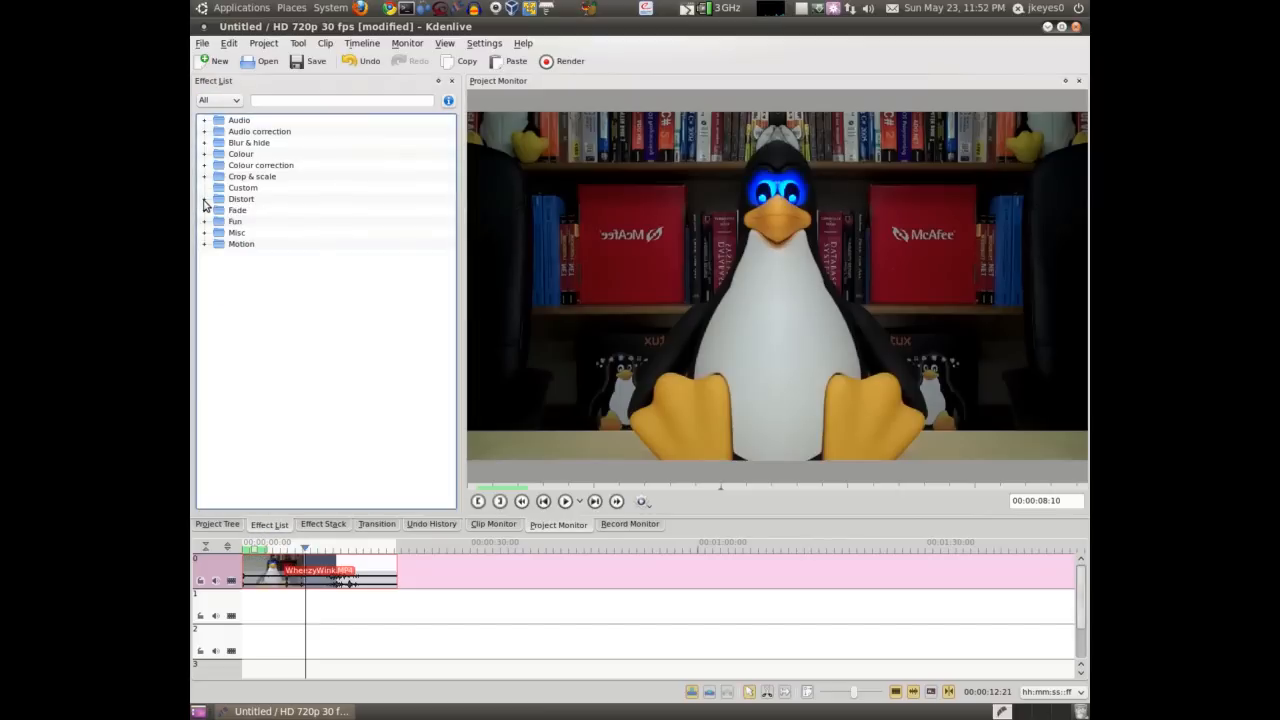
{"action": "left_click", "coordinate": [236, 210]}
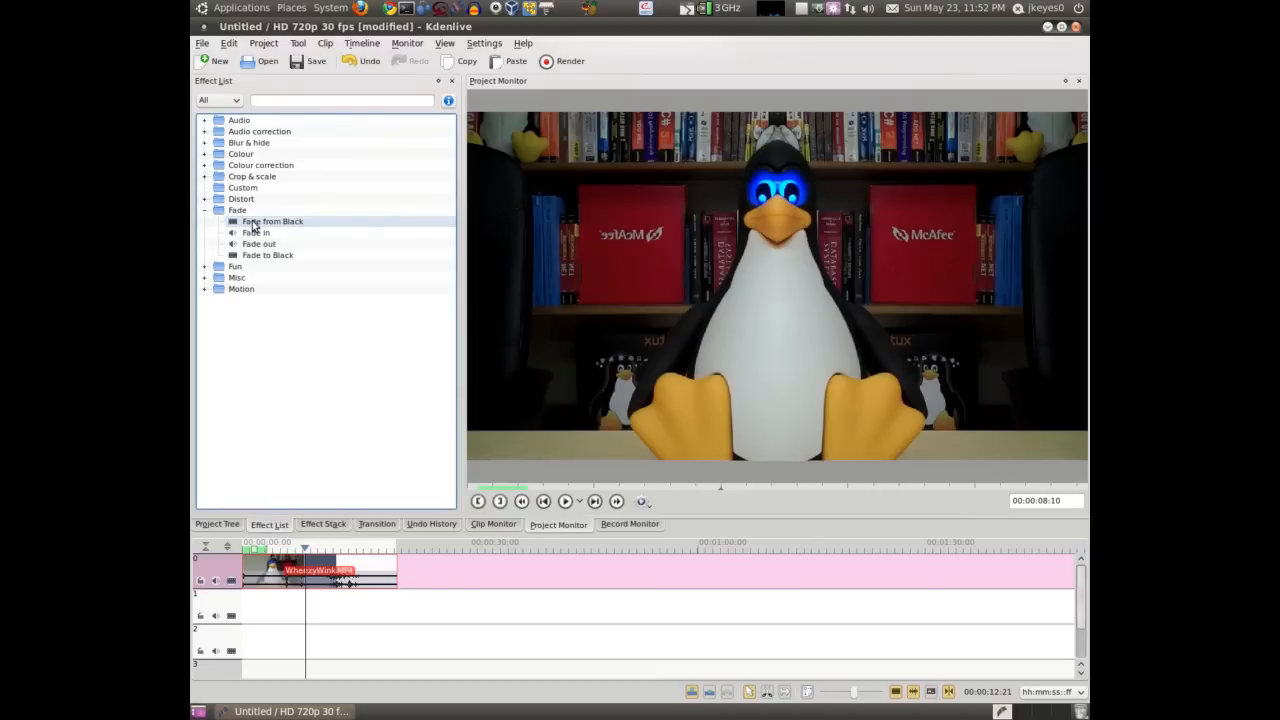
- Apply a Fade from Black of about 1:19 to the clip's start and preview it
{"action": "left_click", "coordinate": [272, 220]}
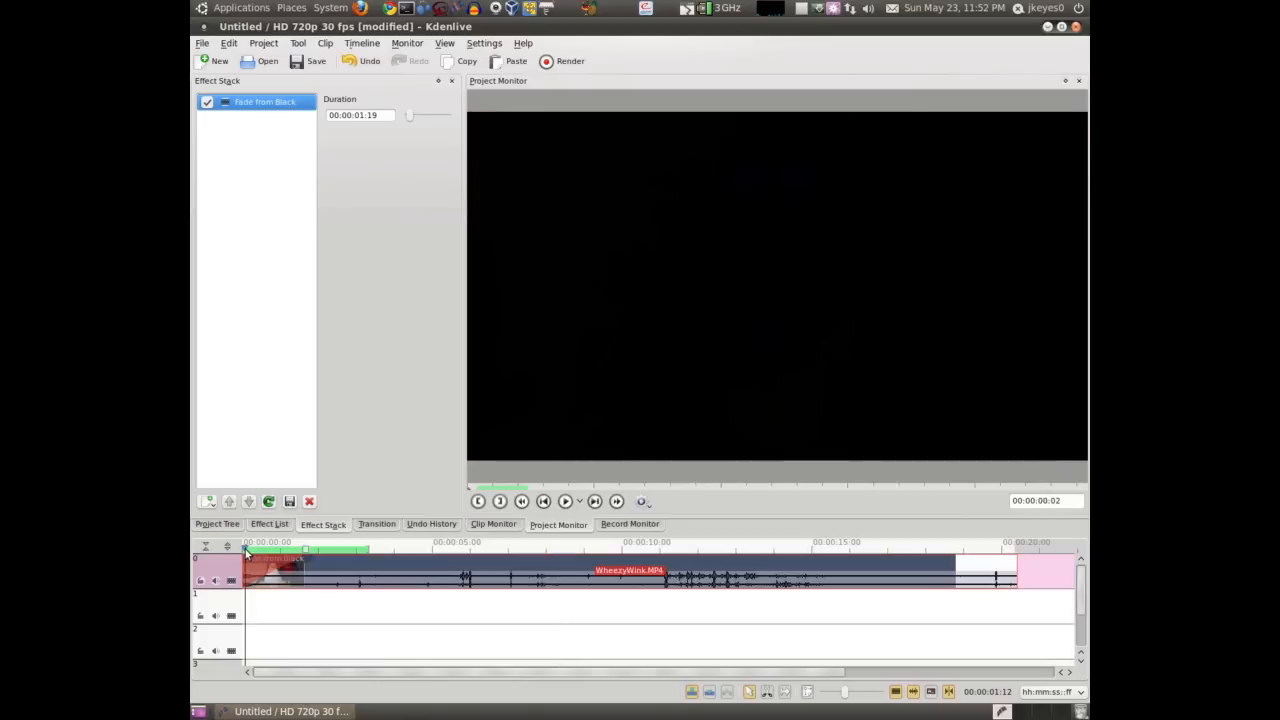
{"action": "left_click", "coordinate": [296, 548]}
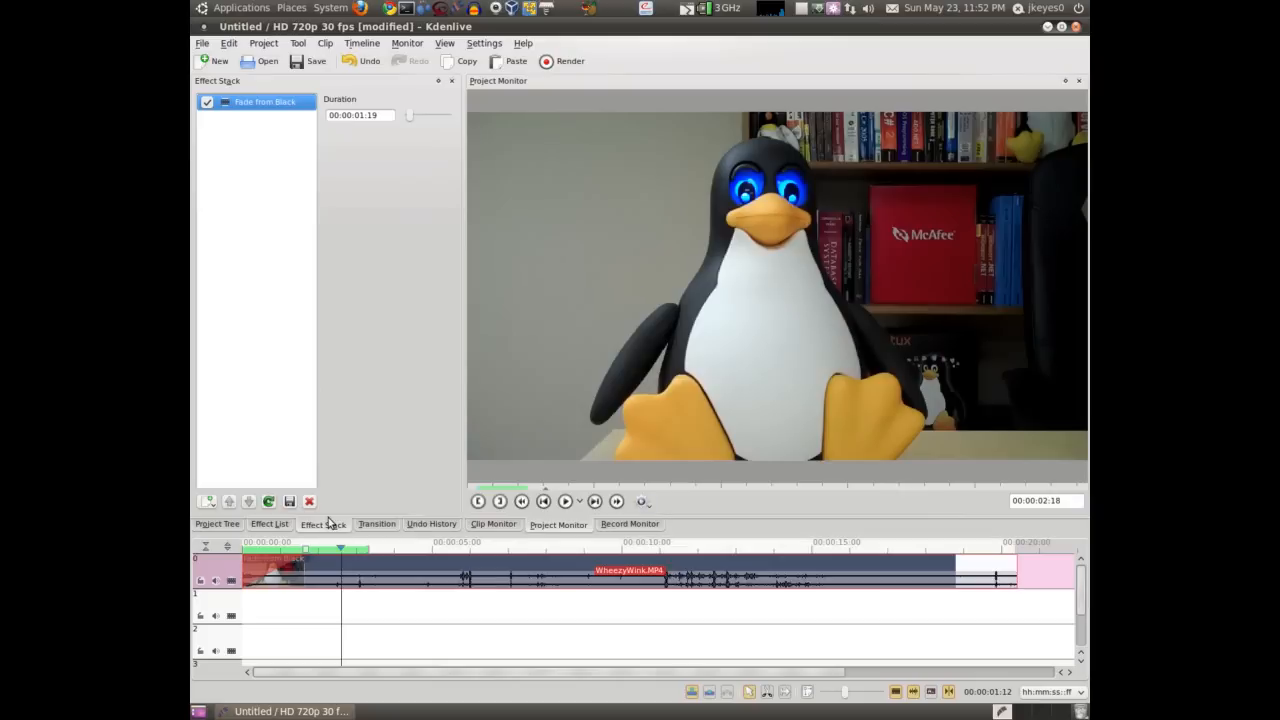
{"action": "left_click", "coordinate": [268, 524]}
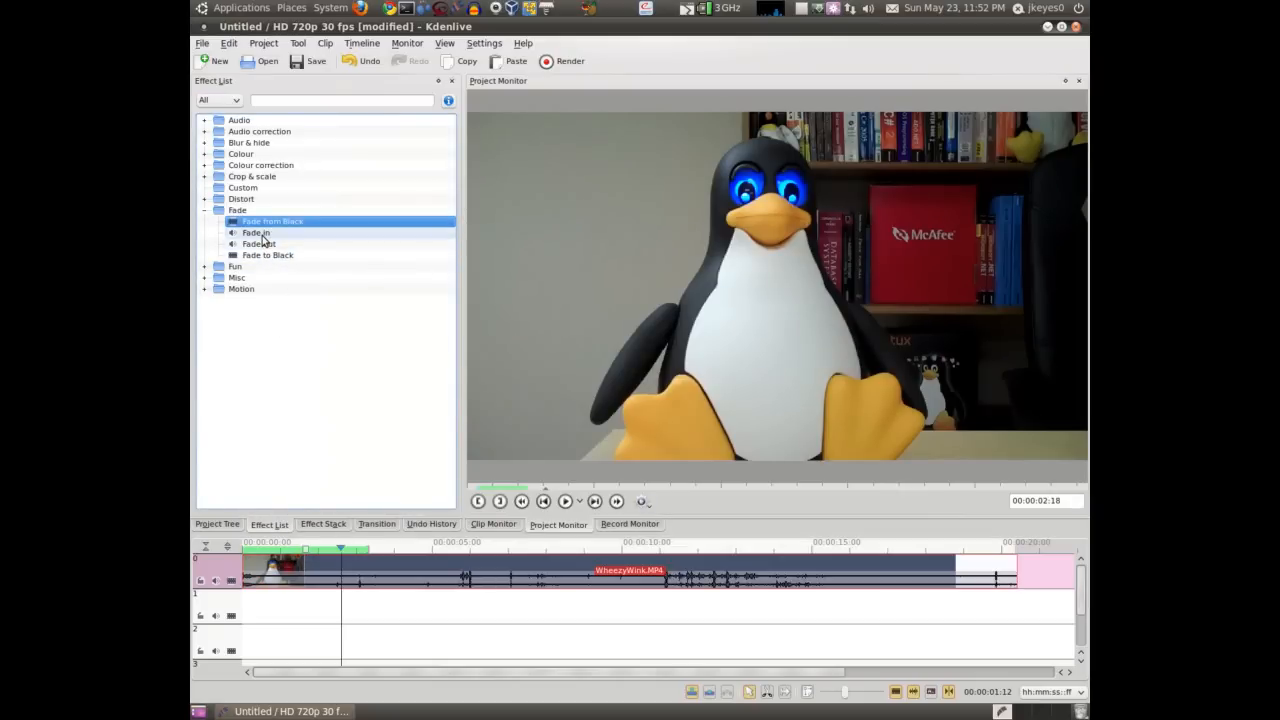
- Apply a Fade in of about 29 frames, then expand the Audio correction effects
{"action": "left_click", "coordinate": [256, 232]}
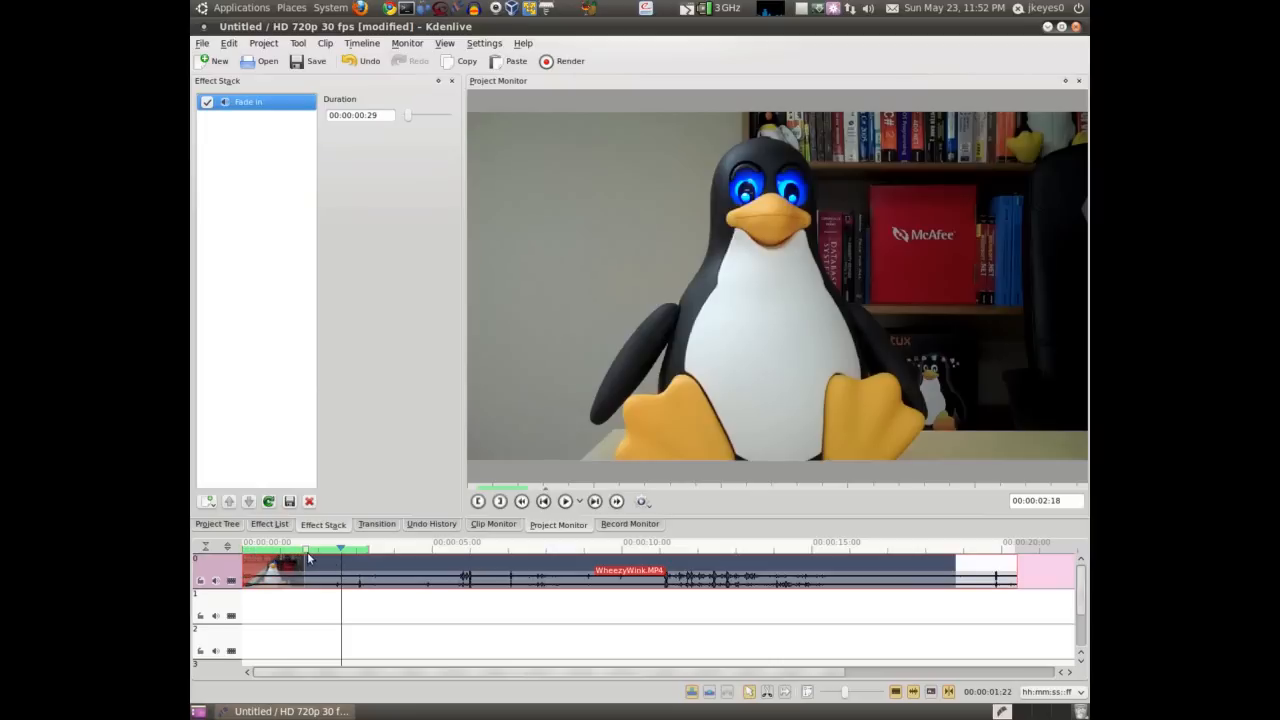
{"action": "left_click", "coordinate": [308, 500]}
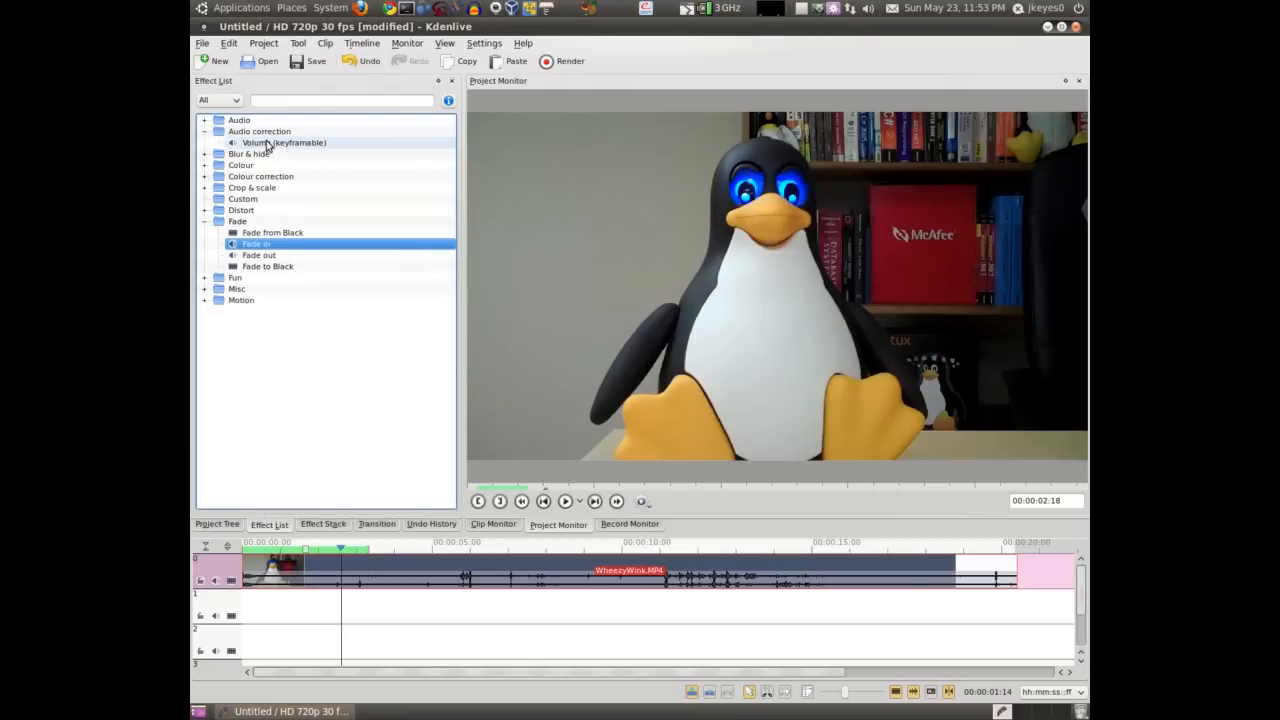
{"action": "left_click", "coordinate": [256, 244]}
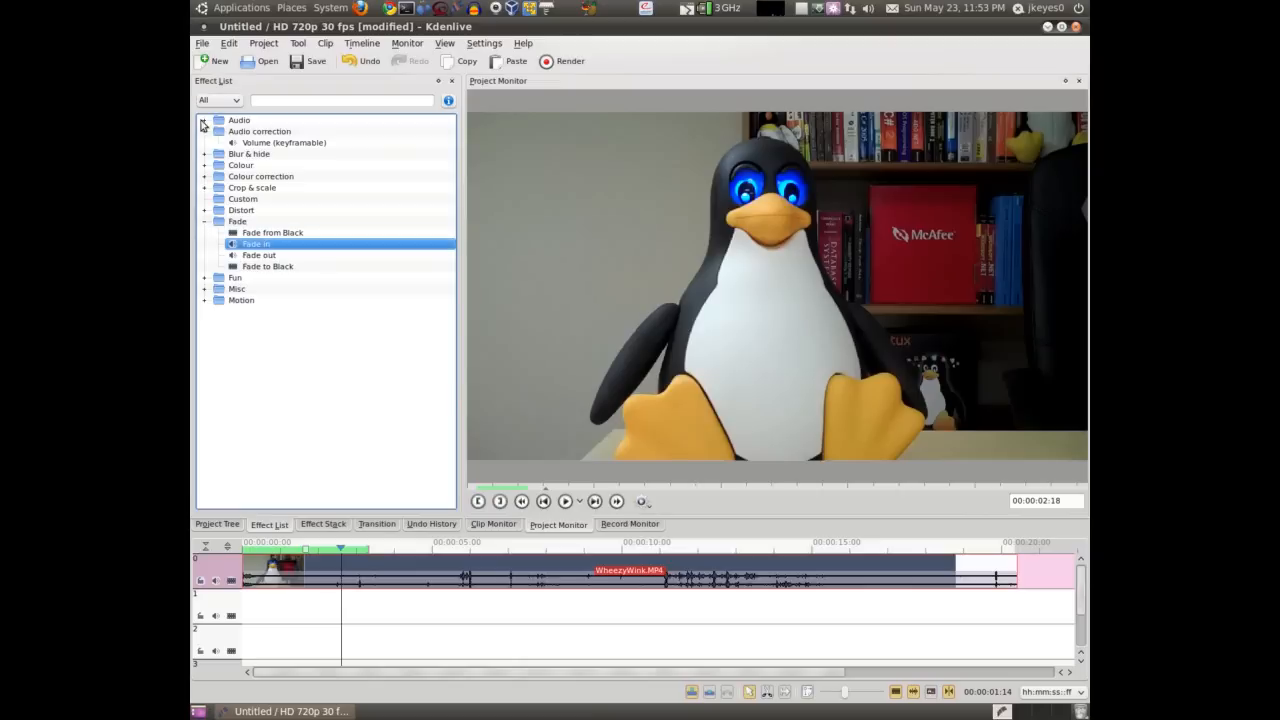
- Apply the Vignette Effect from the Fun category to the penguin clip
{"action": "left_click", "coordinate": [204, 220]}
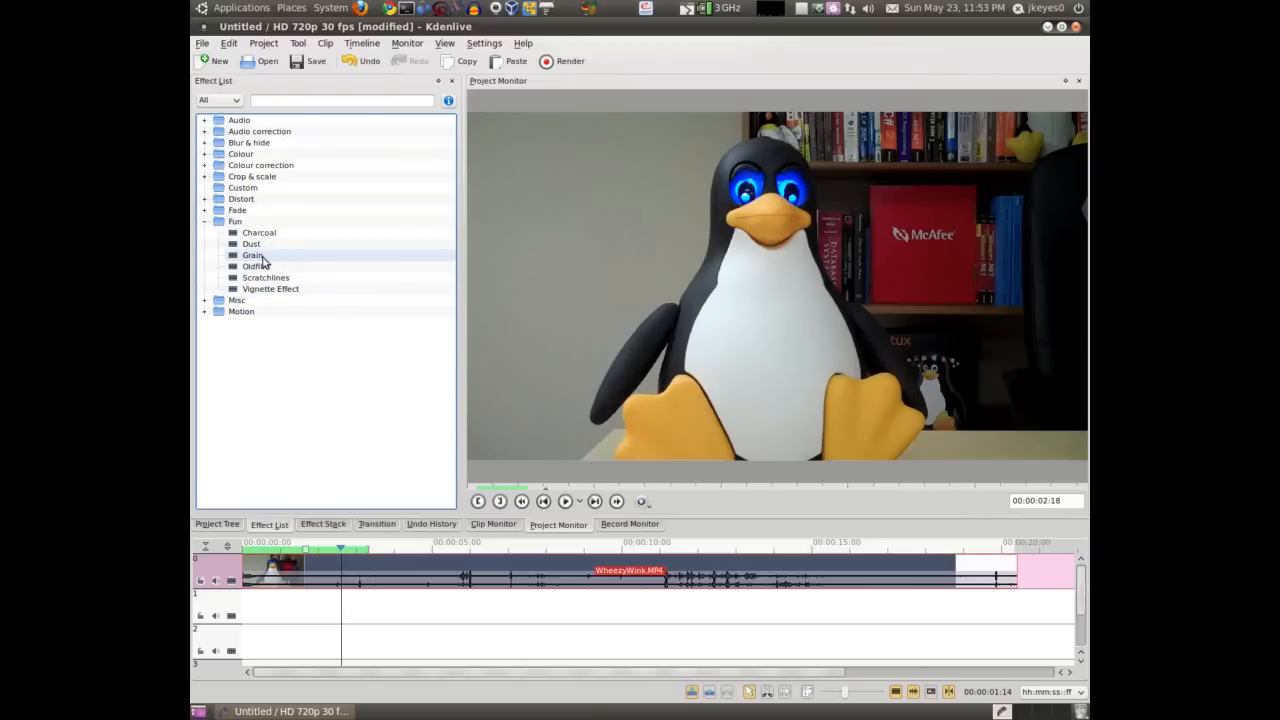
{"action": "left_click", "coordinate": [256, 266]}
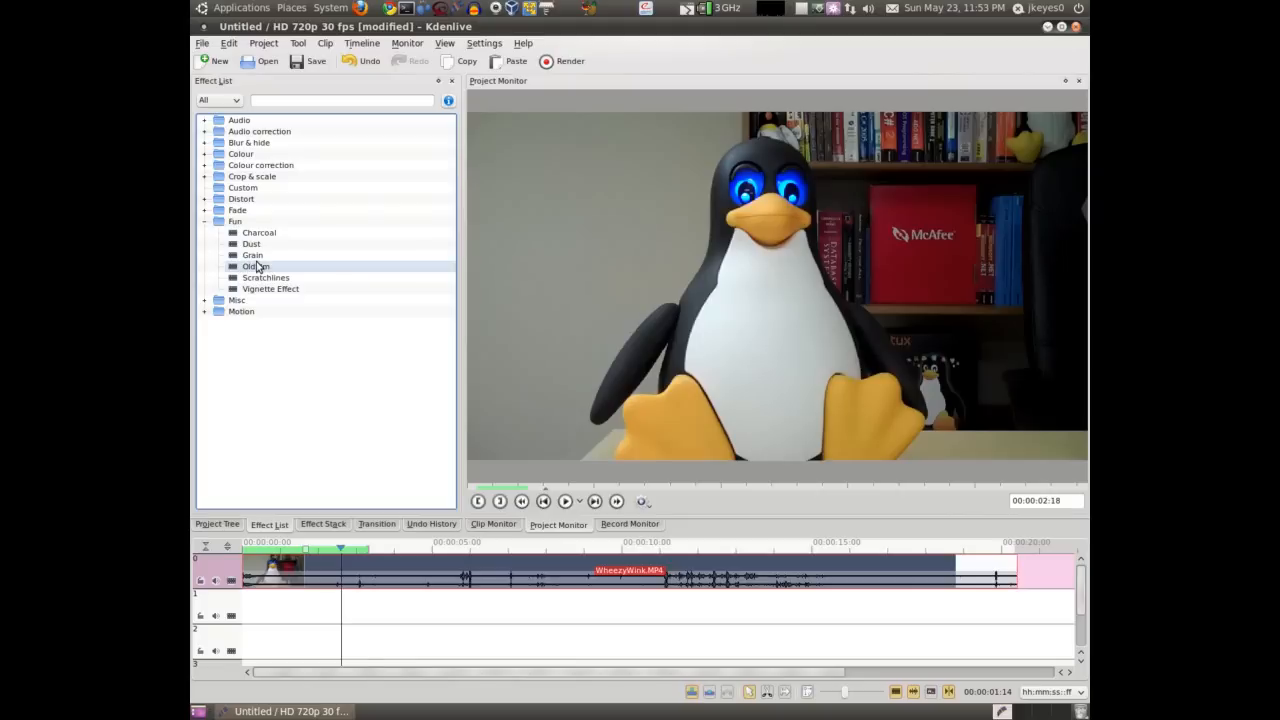
{"action": "double_click", "coordinate": [270, 288]}
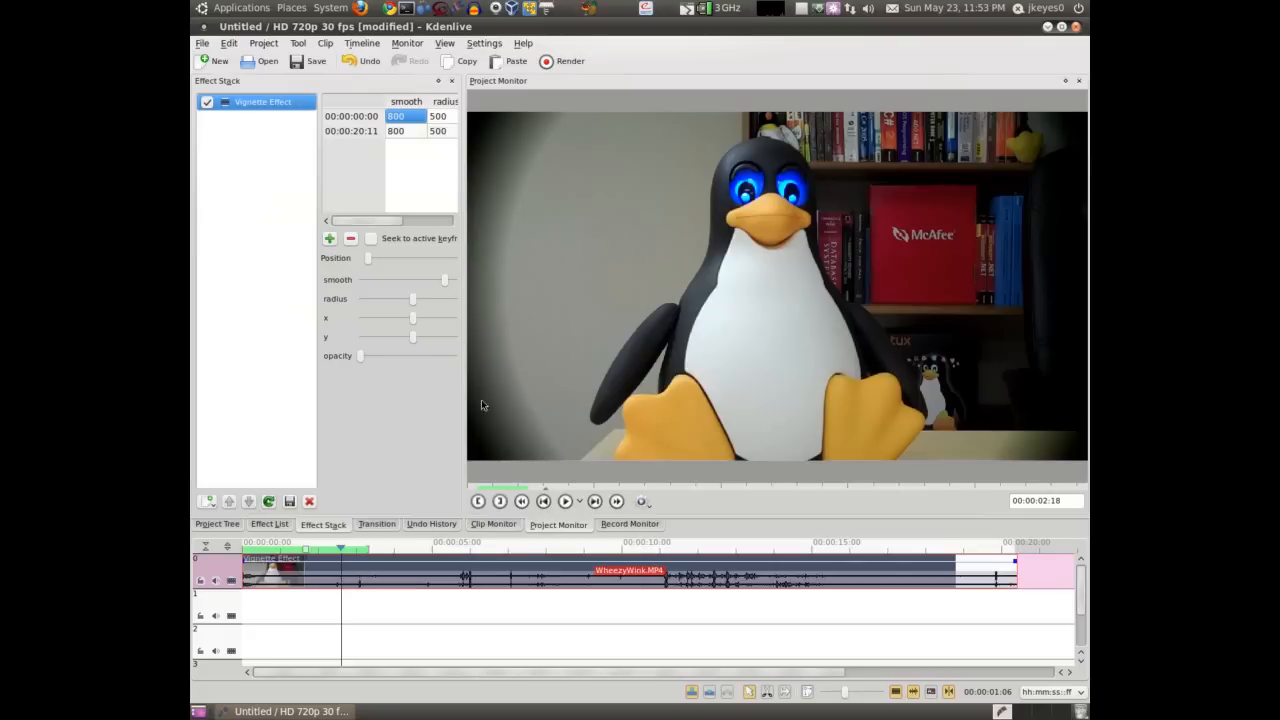
{"action": "left_click", "coordinate": [268, 524]}
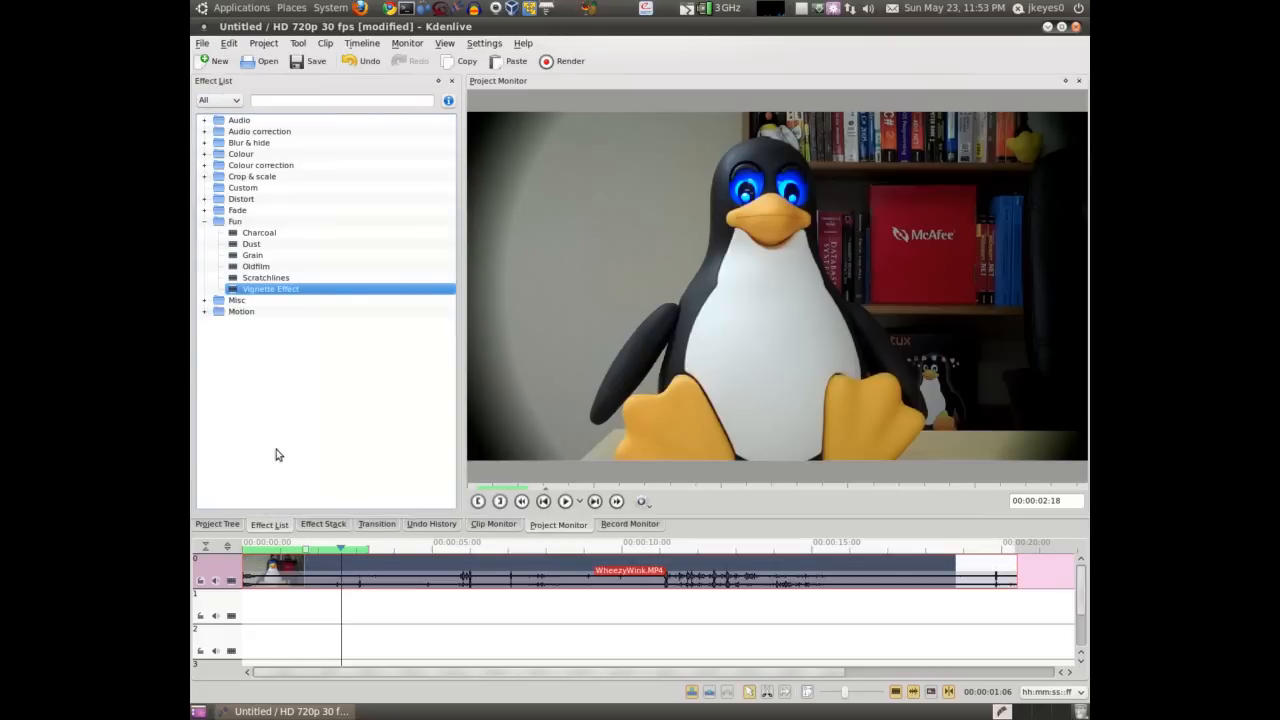
{"action": "mouse_move", "coordinate": [208, 230]}
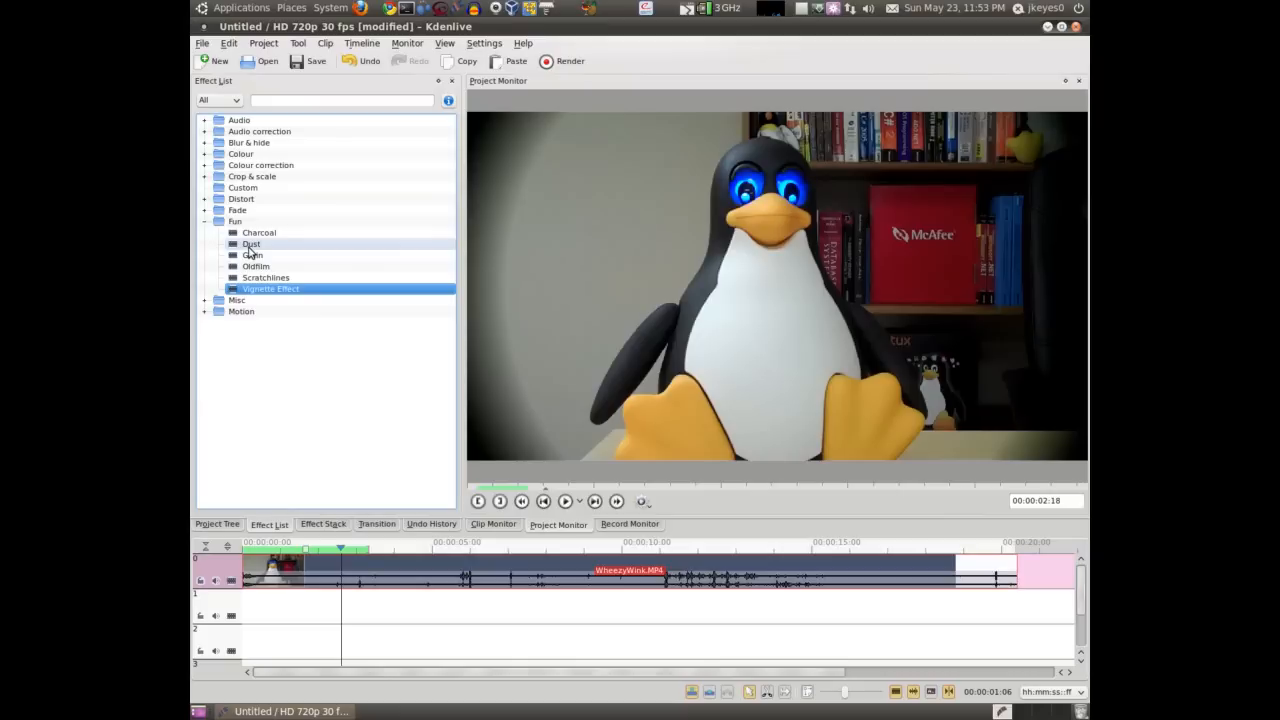
- Apply the Dust effect to the clip, then remove it from the Effect Stack
{"action": "left_click", "coordinate": [252, 244]}
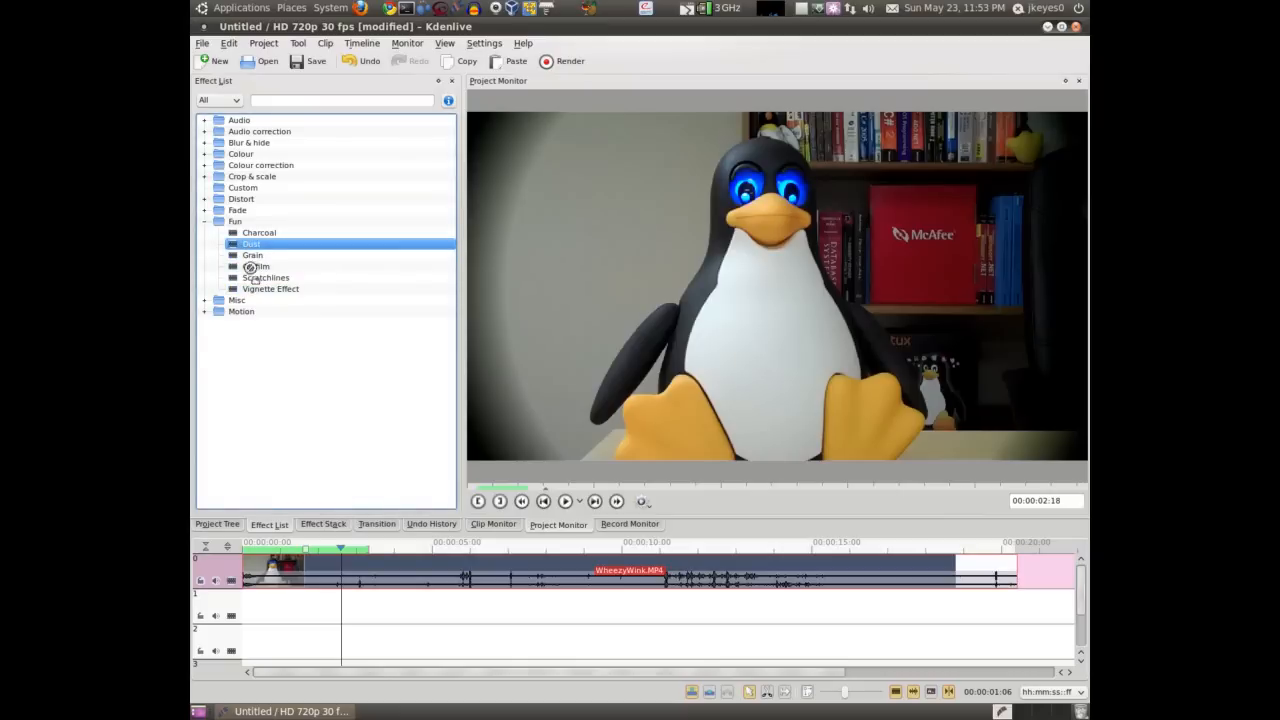
{"action": "double_click", "coordinate": [252, 244]}
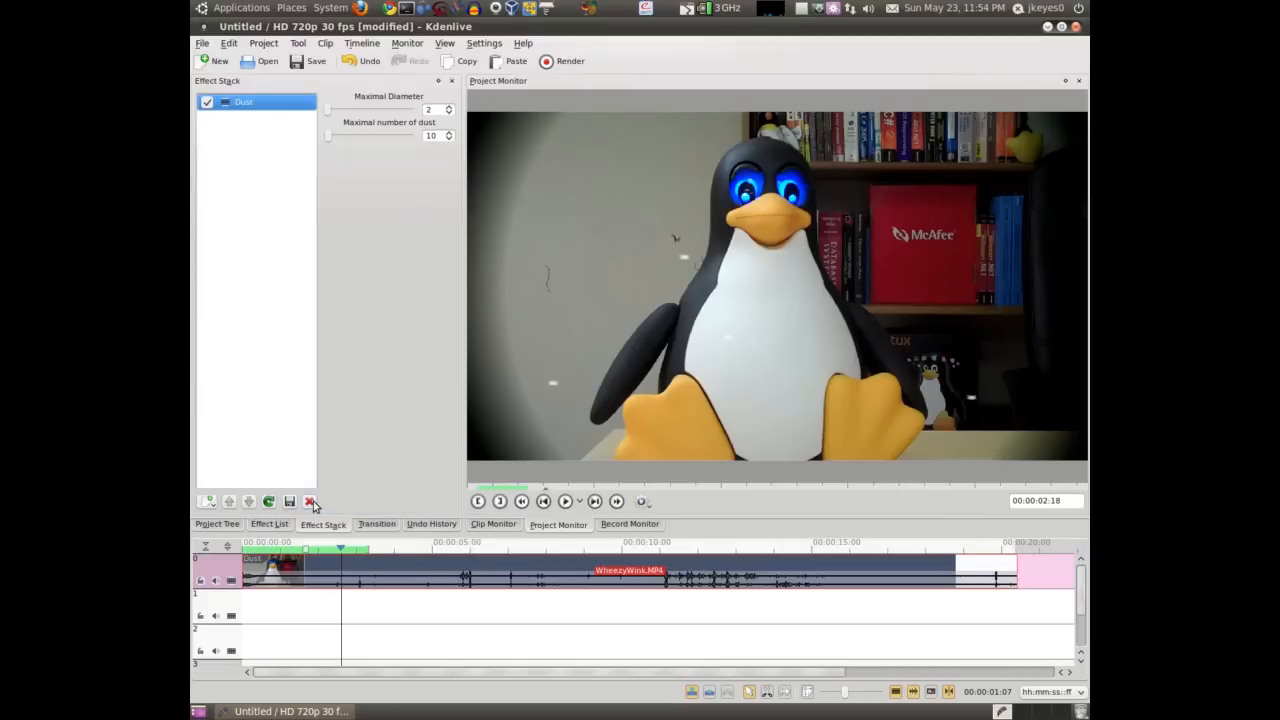
{"action": "left_click", "coordinate": [268, 524]}
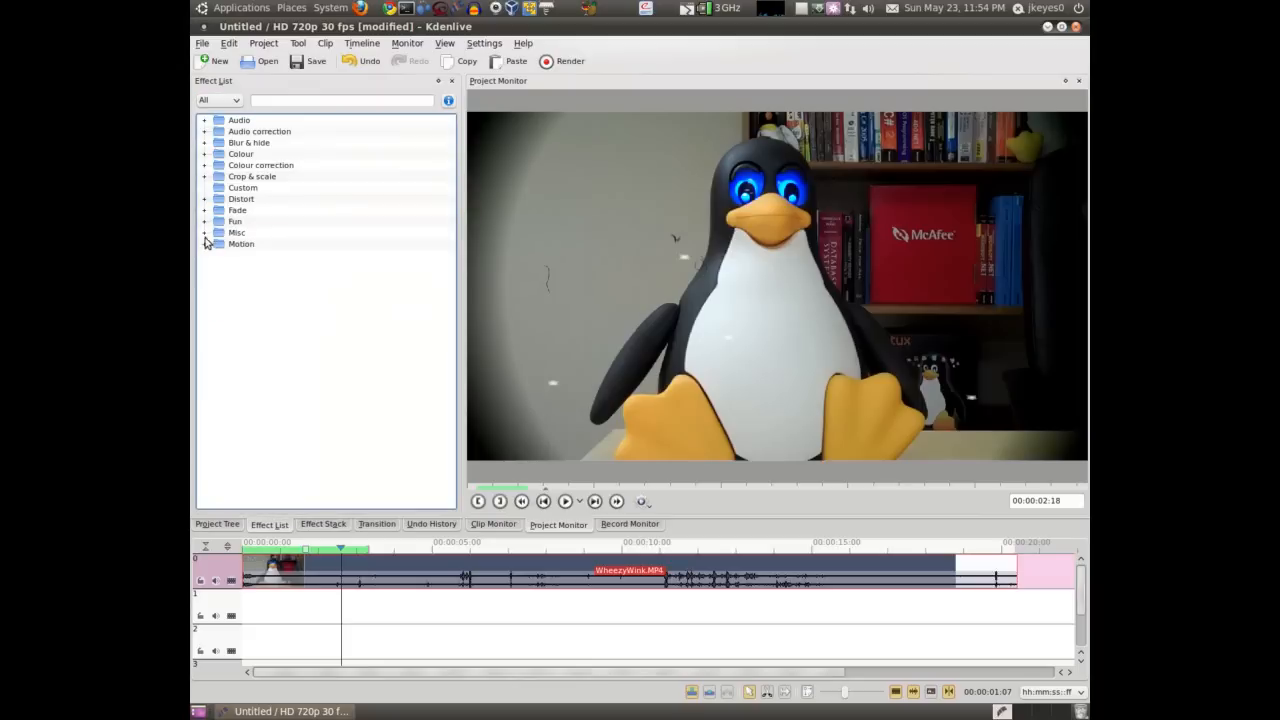
- Browse the Misc category and apply the Threshold effect to the clip
{"action": "left_click", "coordinate": [204, 232]}
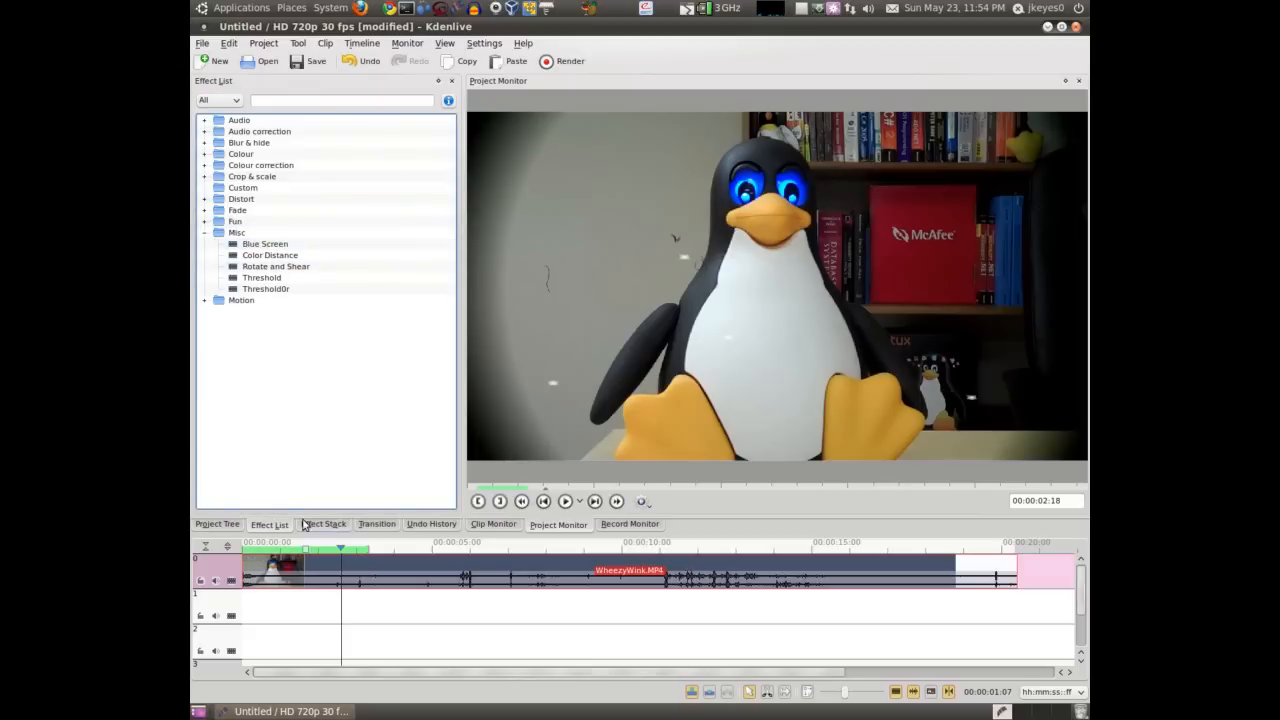
{"action": "left_click", "coordinate": [264, 244]}
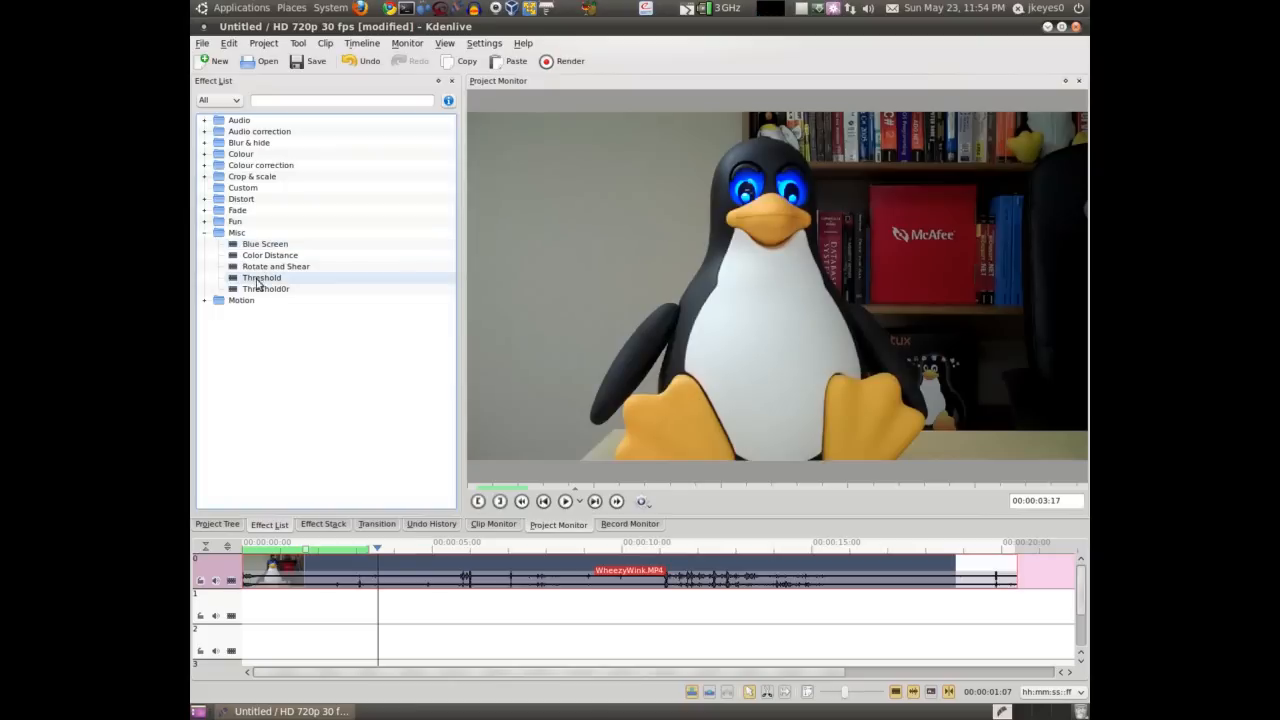
{"action": "left_click", "coordinate": [260, 276]}
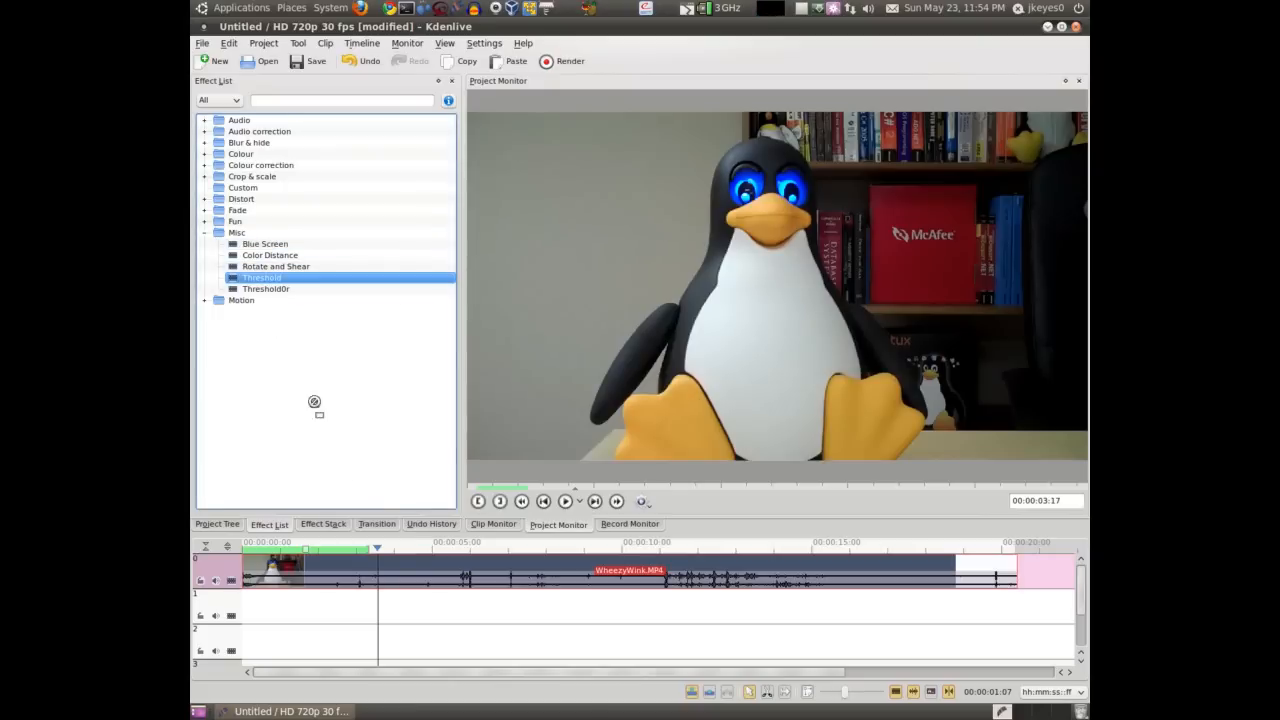
{"action": "double_click", "coordinate": [260, 276]}
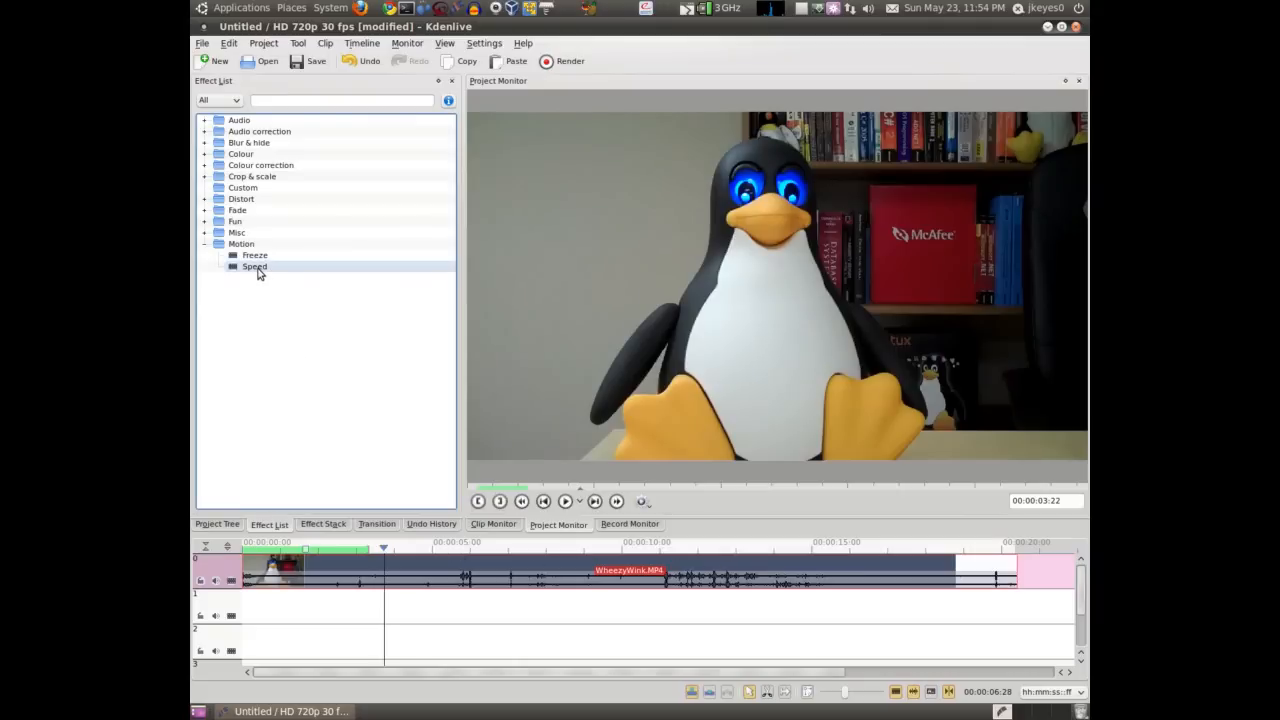
- Apply the Speed effect to the clip with speed value 1000
{"action": "left_click", "coordinate": [254, 268]}
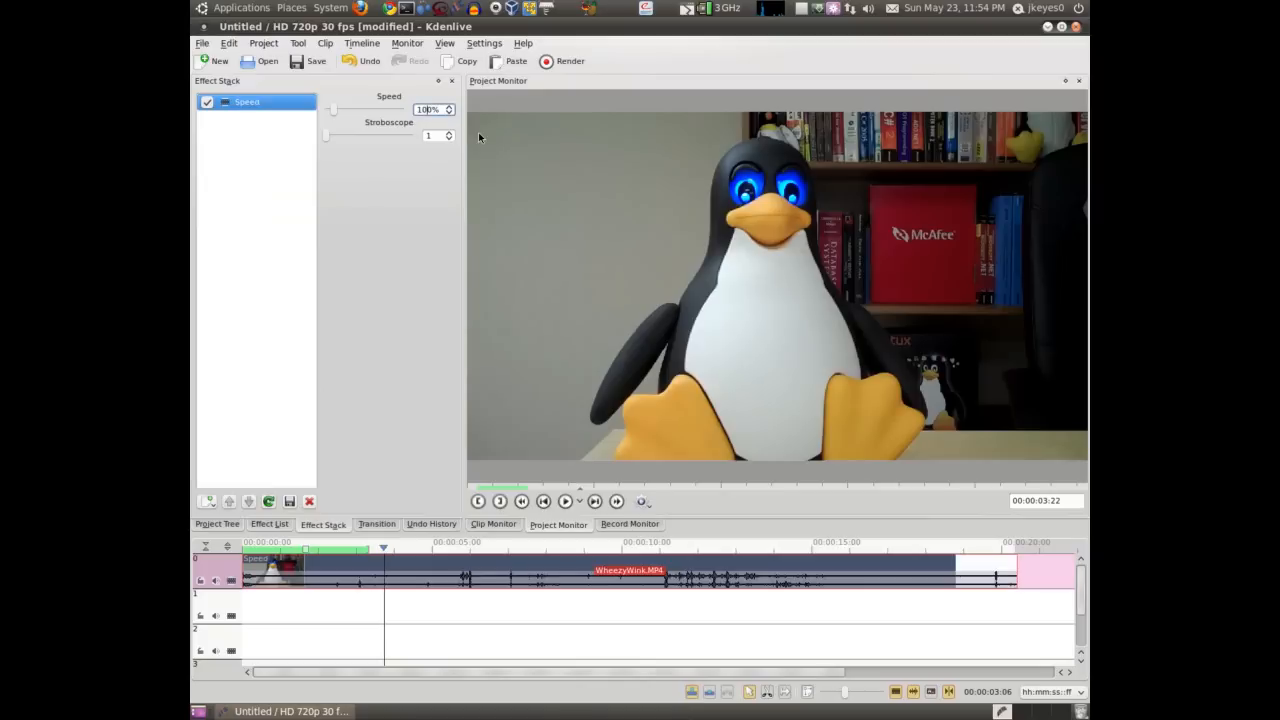
{"action": "type", "text": "1000"}
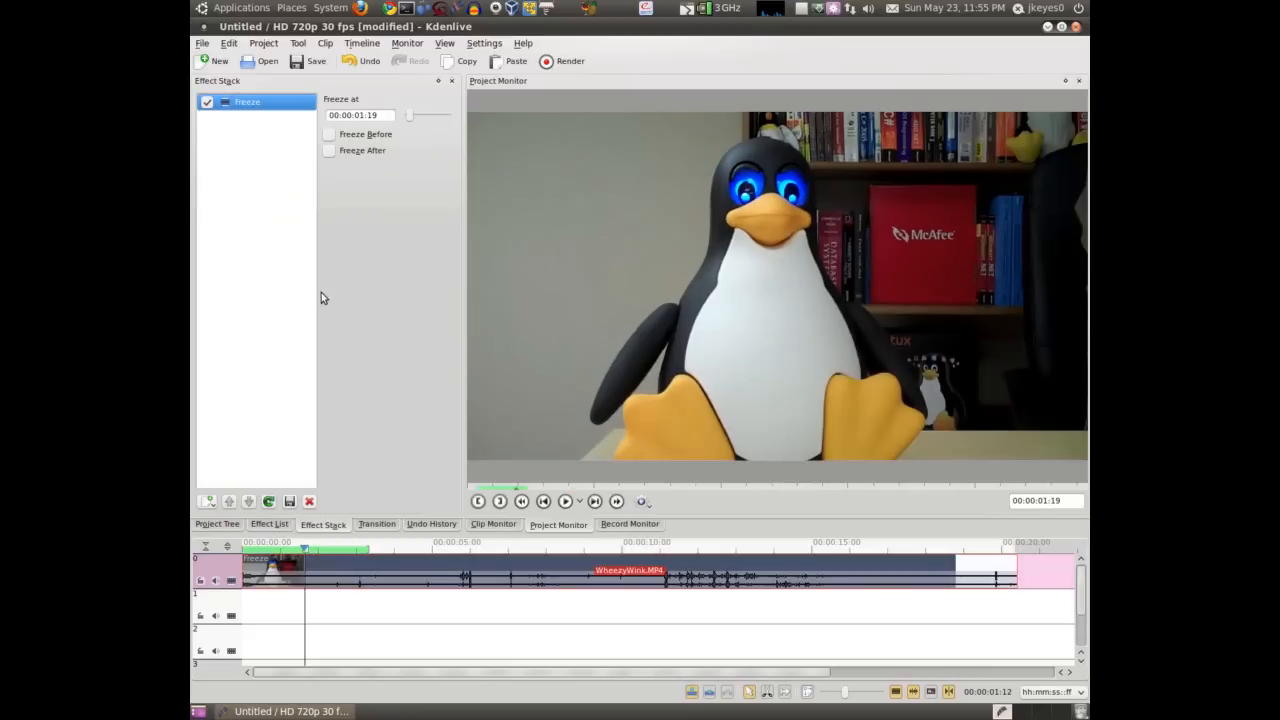
{"action": "mouse_move", "coordinate": [380, 272]}
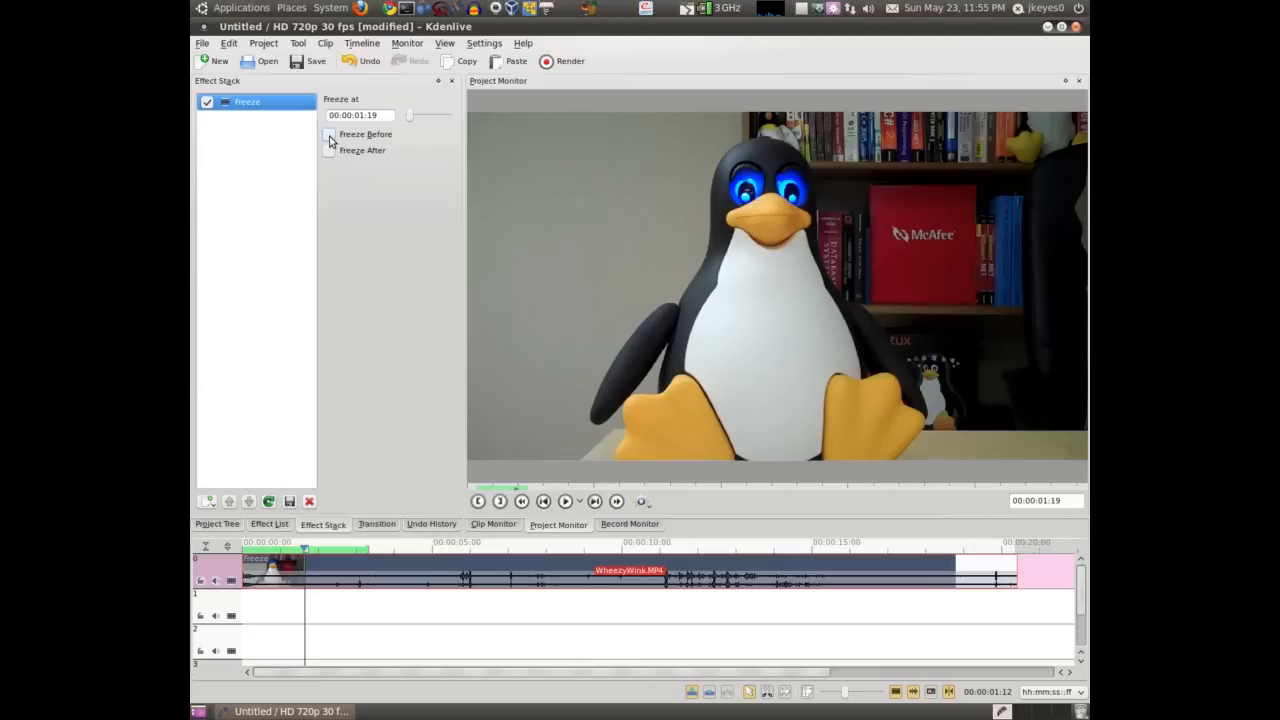
- Try Freeze Before and Freeze After on the clip, previewing each, leaving both off
{"action": "left_click", "coordinate": [328, 134]}
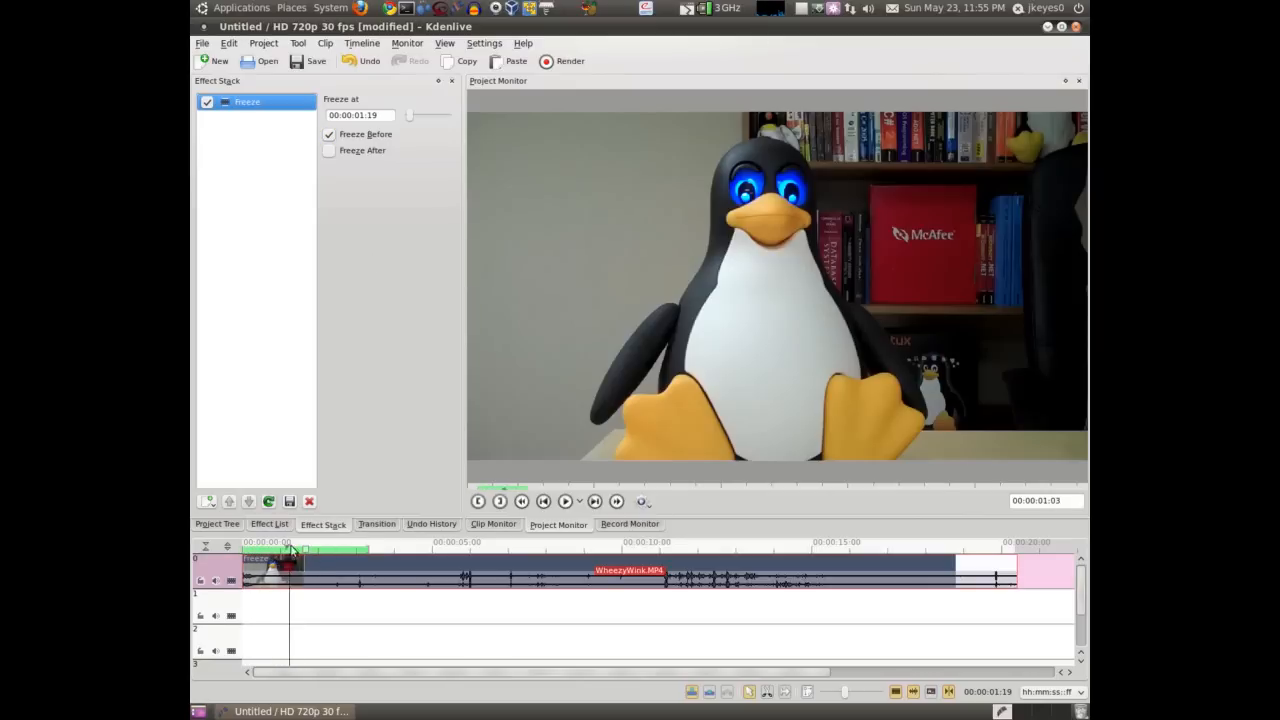
{"action": "left_click", "coordinate": [352, 548]}
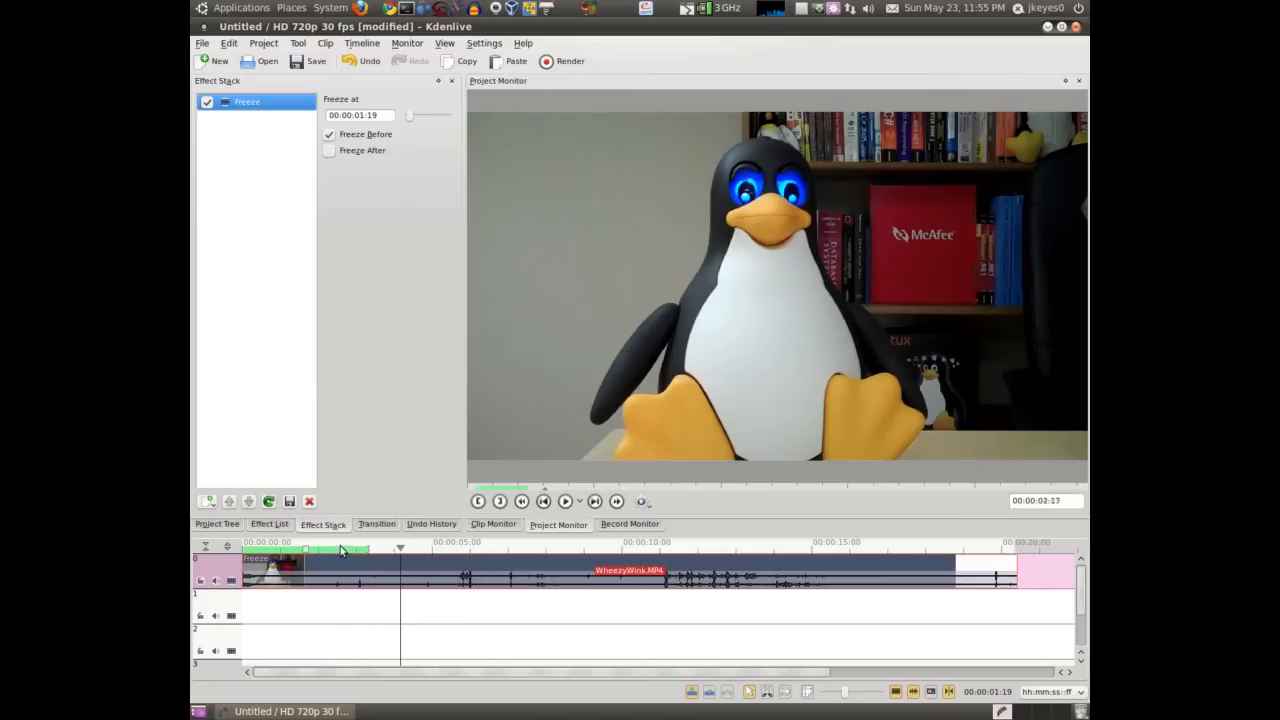
{"action": "left_click", "coordinate": [328, 150]}
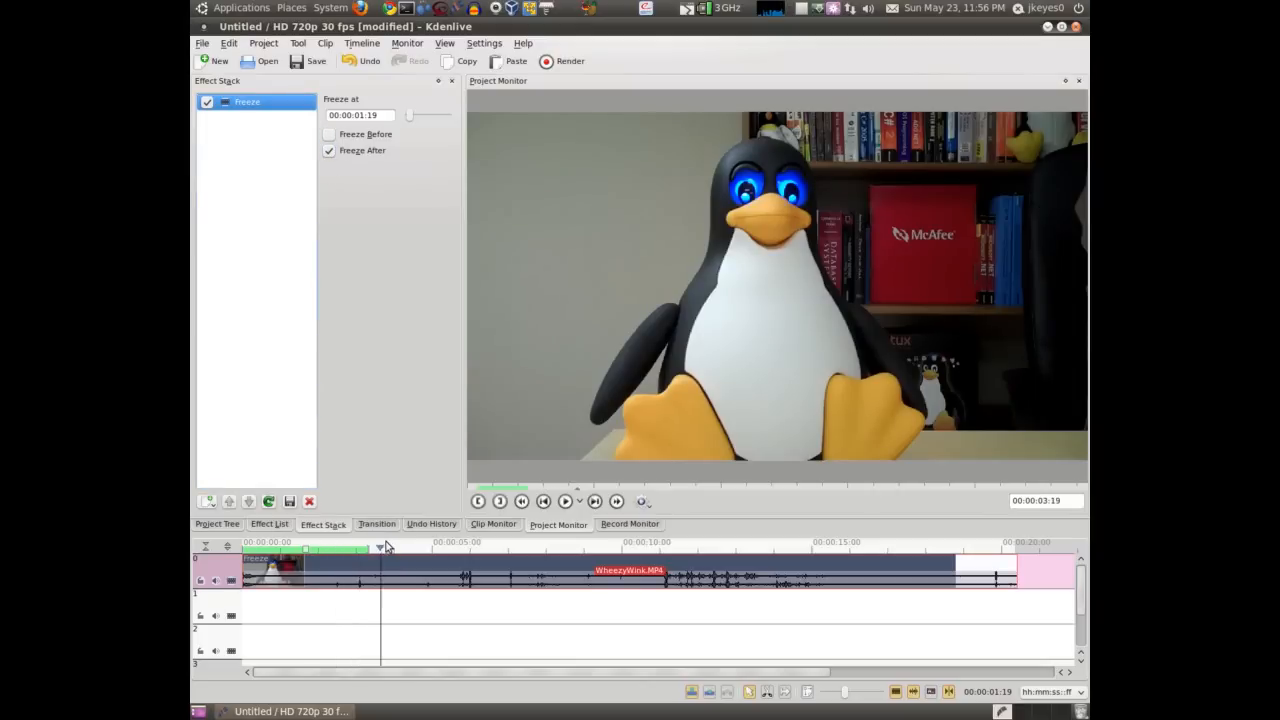
{"action": "left_click", "coordinate": [424, 548]}
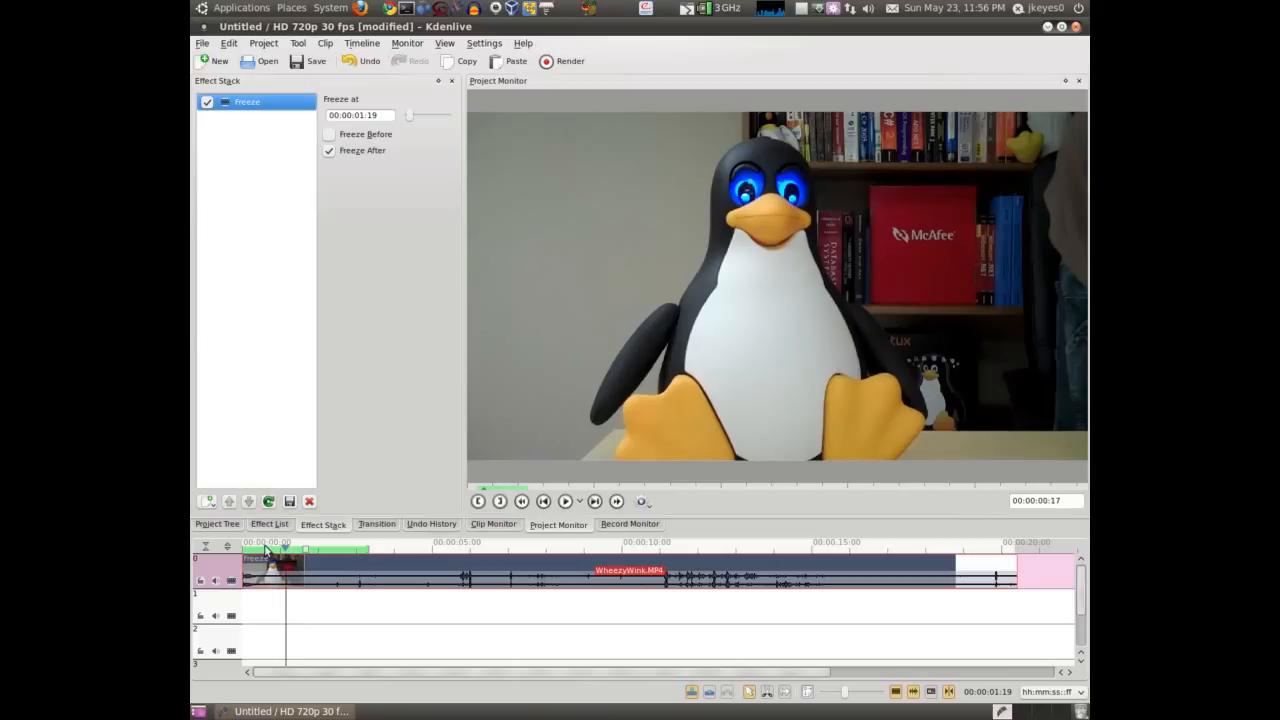
{"action": "left_click", "coordinate": [328, 150]}
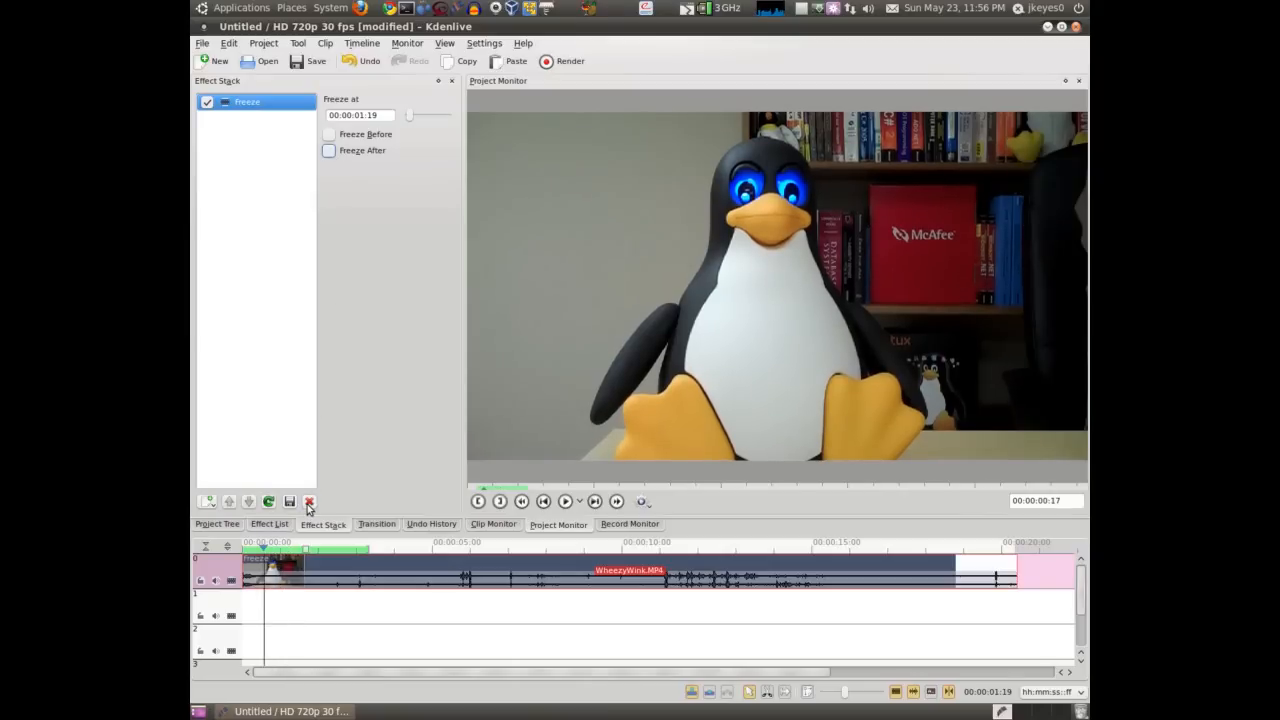
{"action": "mouse_move", "coordinate": [308, 502]}
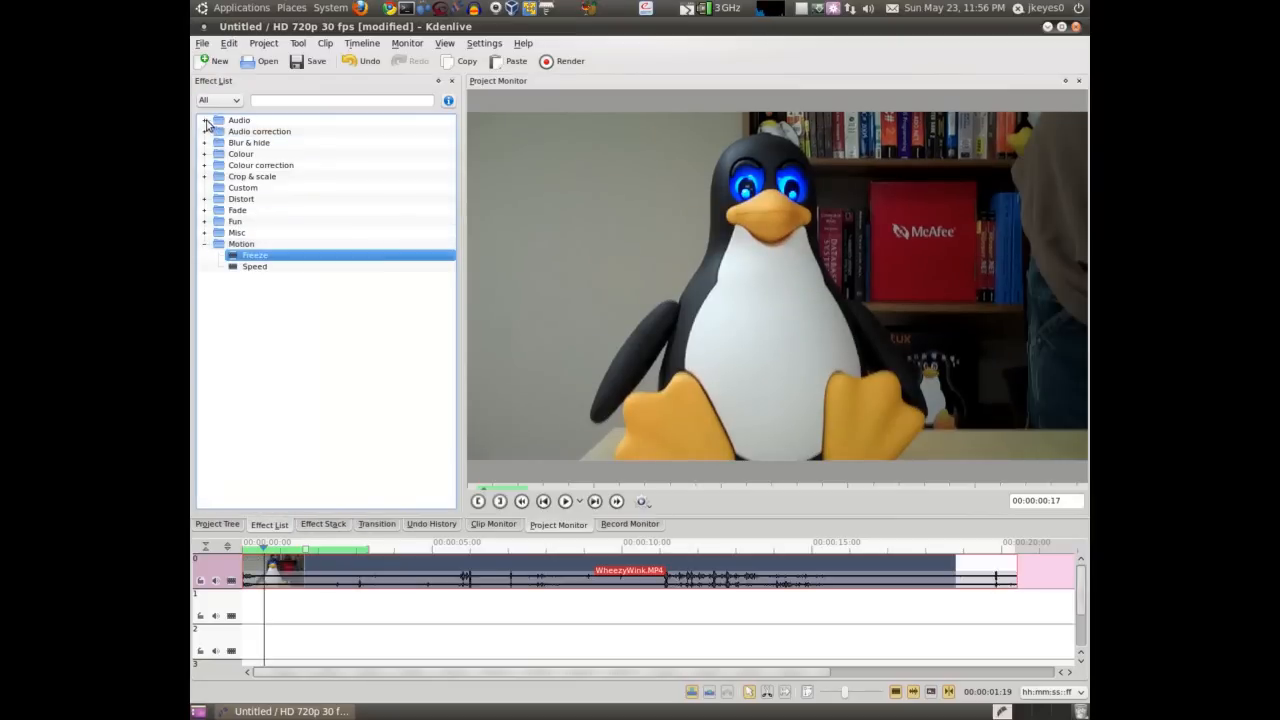
- Collapse Motion, then briefly expand and collapse the Misc category
{"action": "left_click", "coordinate": [204, 244]}
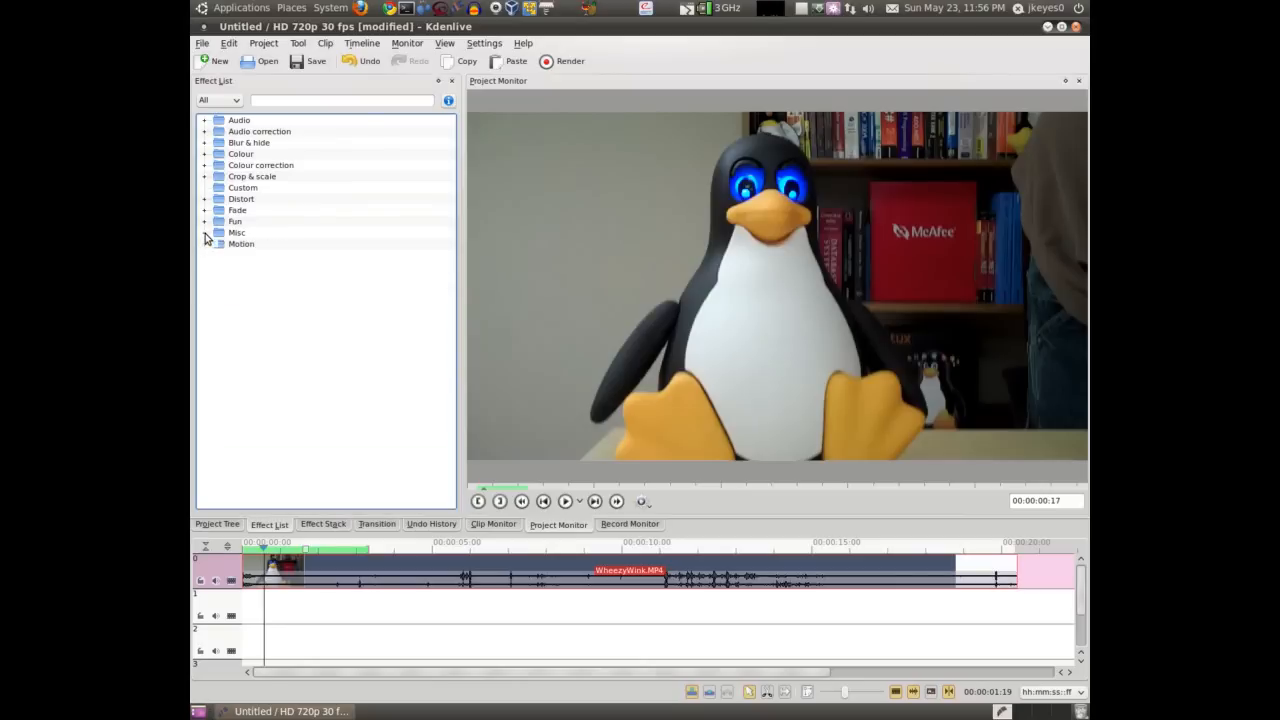
{"action": "left_click", "coordinate": [204, 232]}
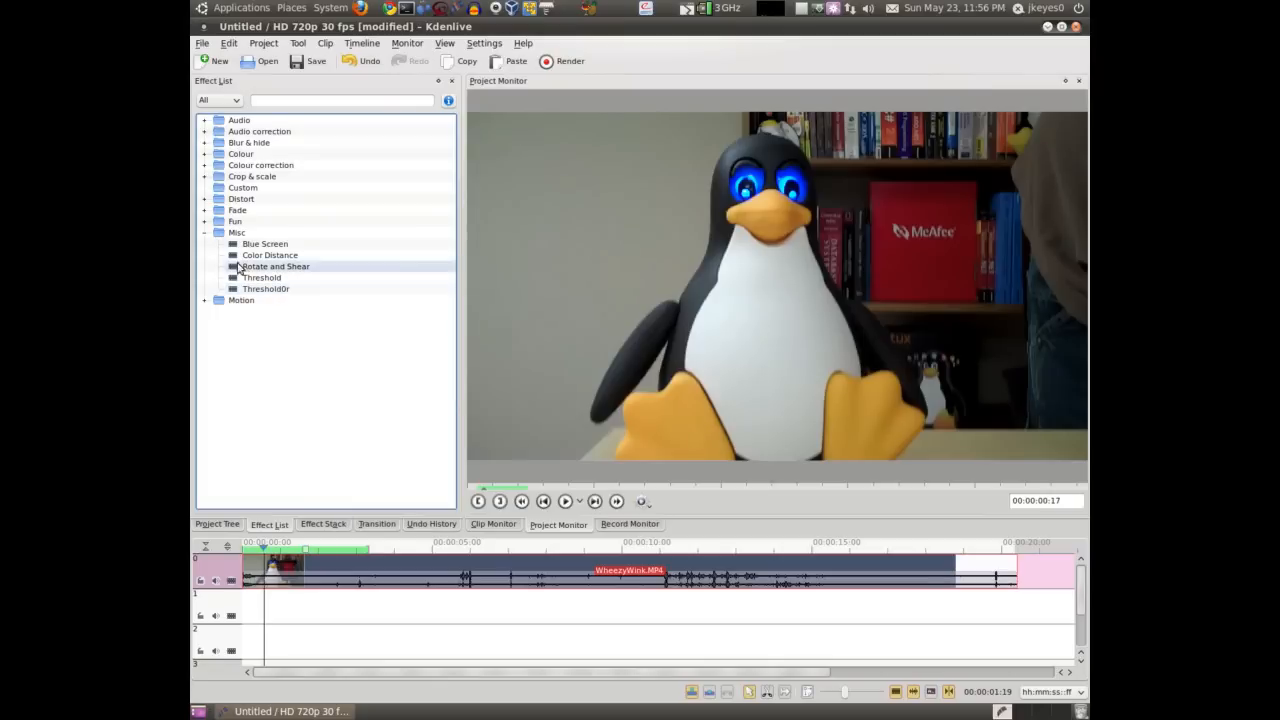
{"action": "left_click", "coordinate": [204, 232]}
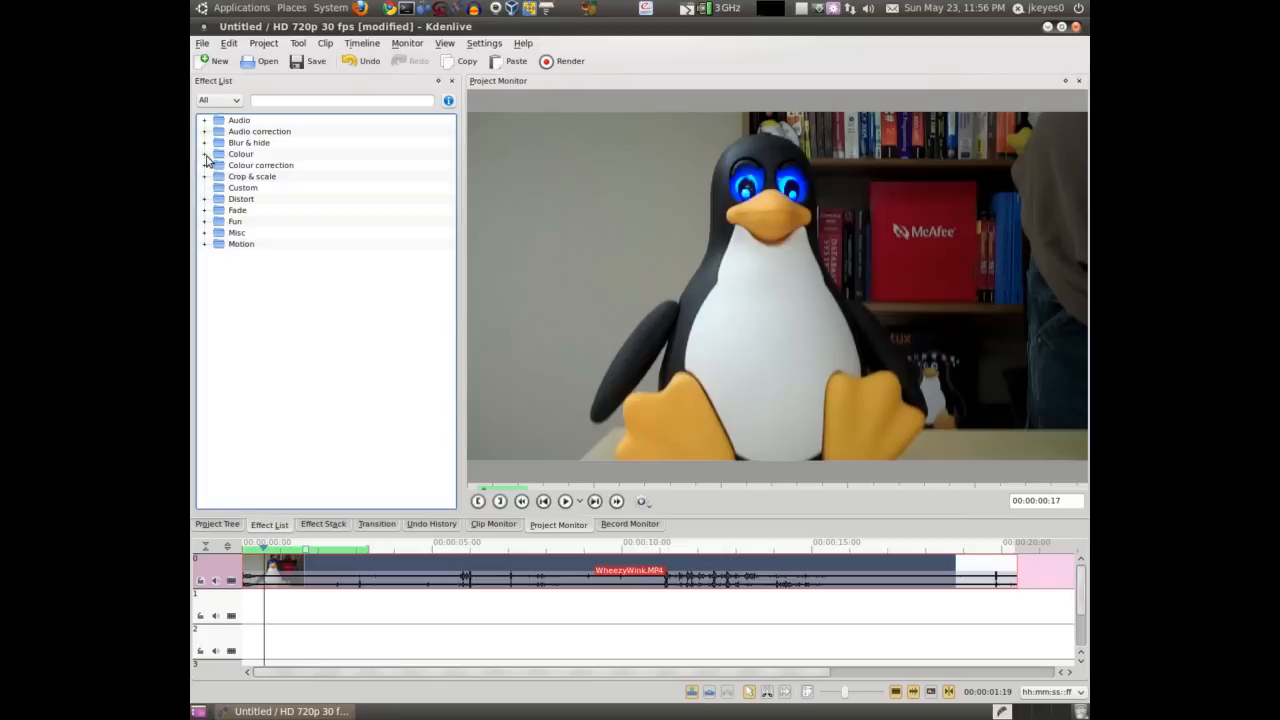